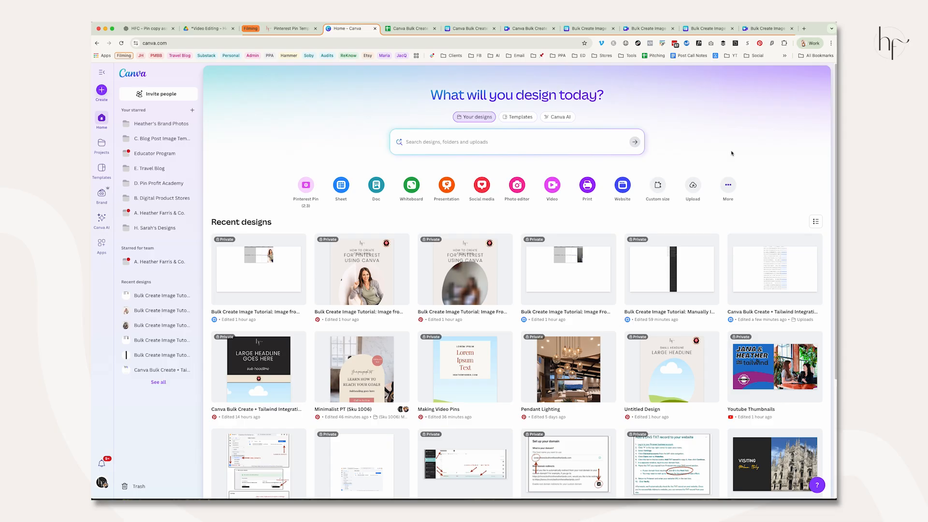
{"action": "mouse_move", "coordinate": [732, 154]}
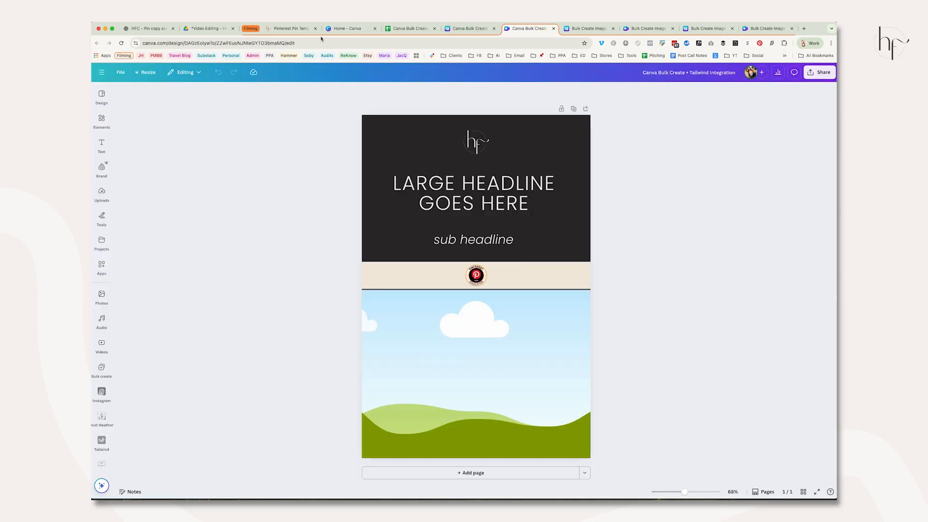
From the Canva home page, create a new blank Pinterest Pin (2:3) design.
{"action": "left_click", "coordinate": [348, 28]}
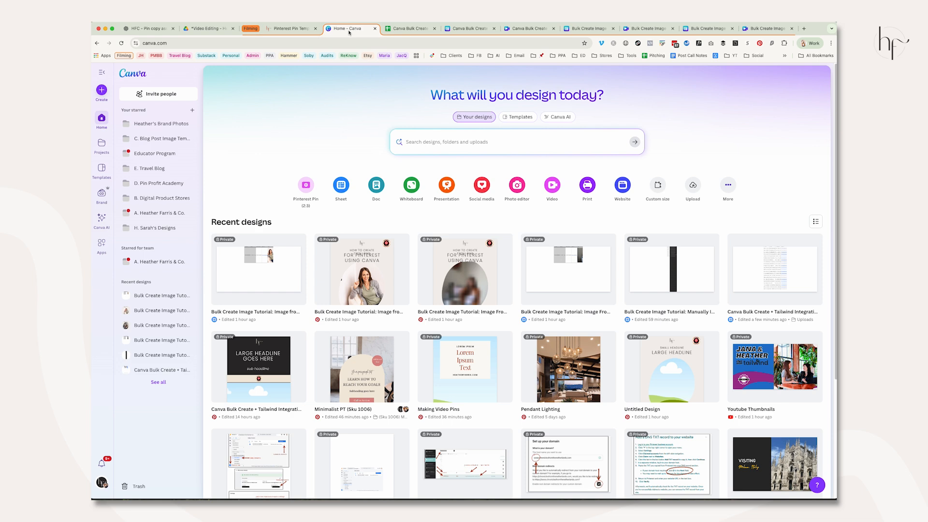
{"action": "mouse_move", "coordinate": [306, 185]}
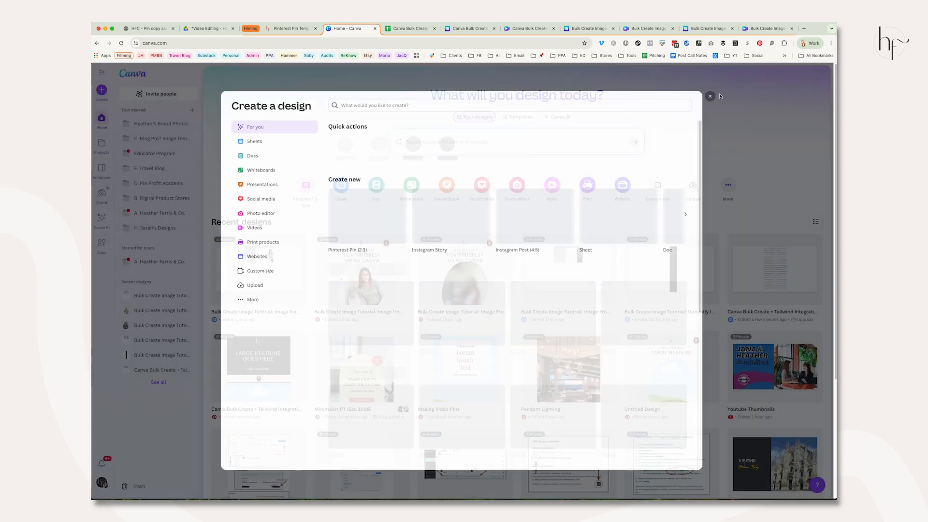
{"action": "left_click", "coordinate": [710, 97]}
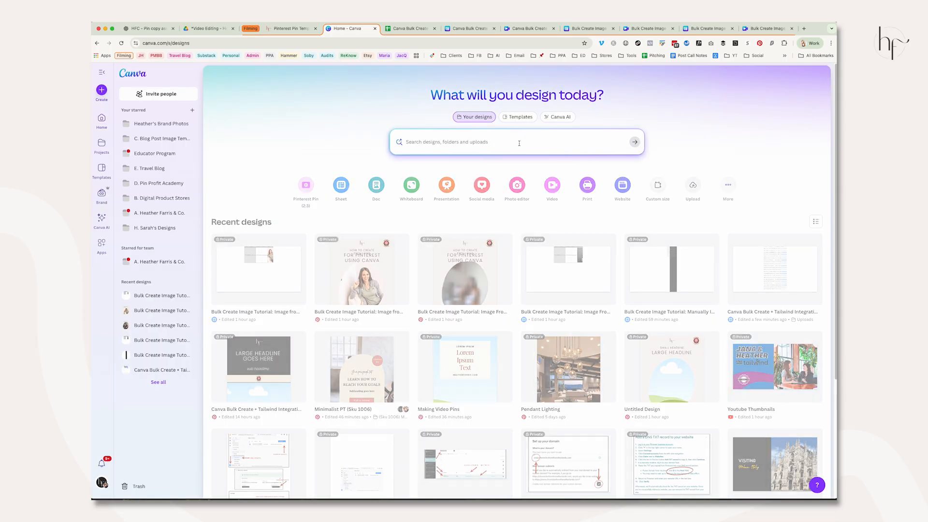
{"action": "left_click", "coordinate": [518, 141]}
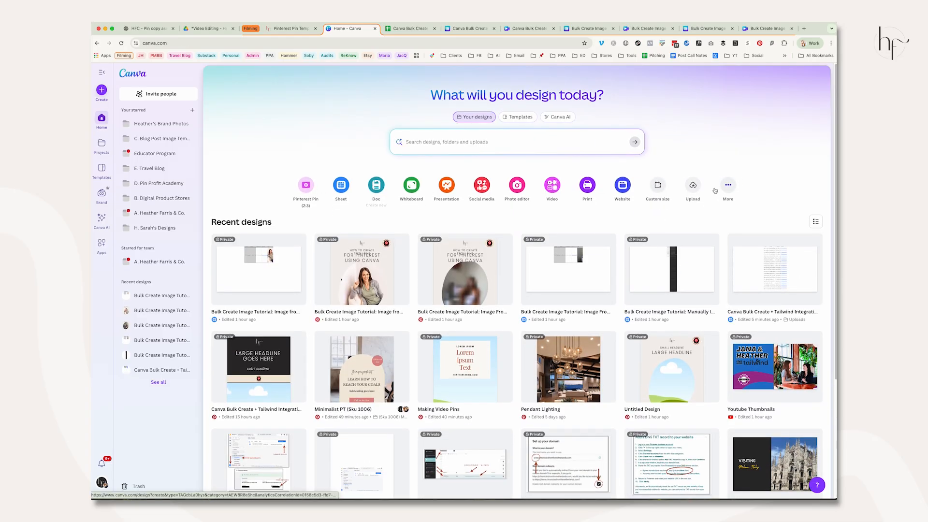
{"action": "left_click", "coordinate": [307, 185]}
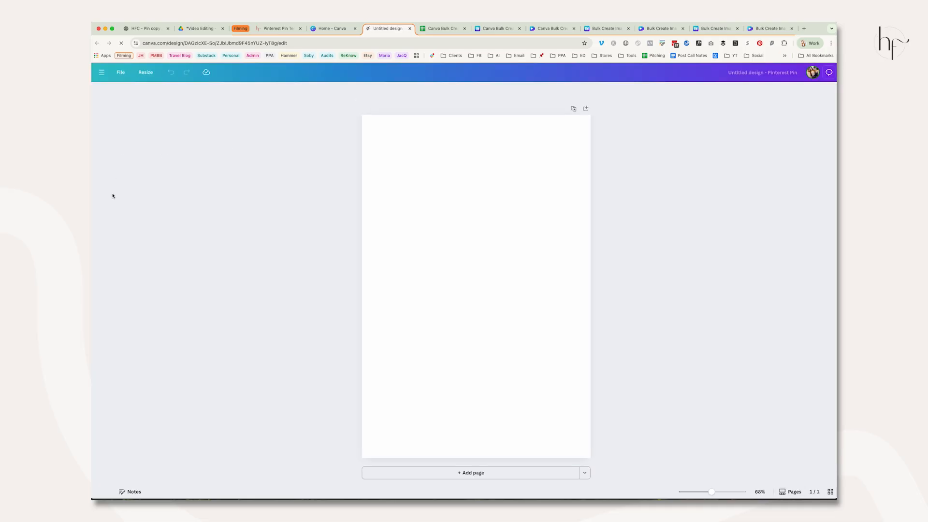
Return to the Bulk Create + Tailwind template and select its sub headline text.
{"action": "left_click", "coordinate": [101, 96]}
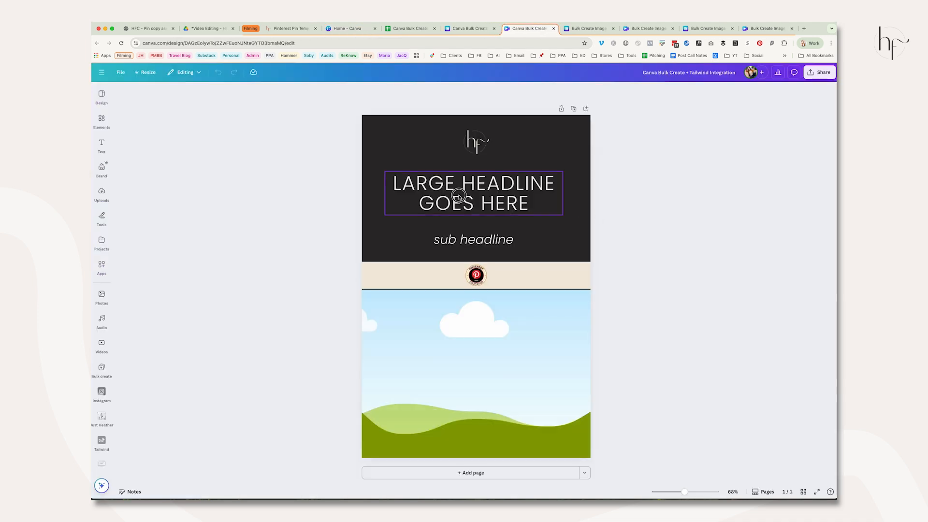
{"action": "left_click", "coordinate": [473, 239]}
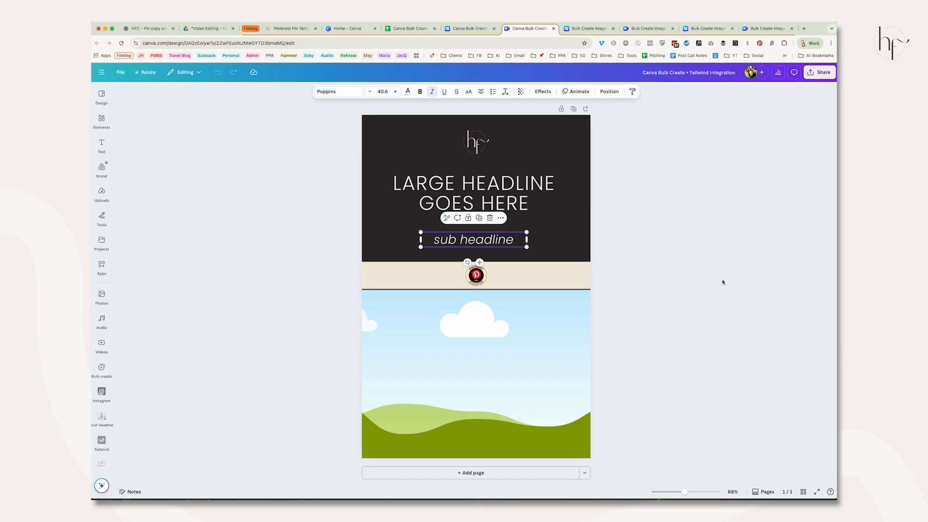
{"action": "mouse_move", "coordinate": [722, 283]}
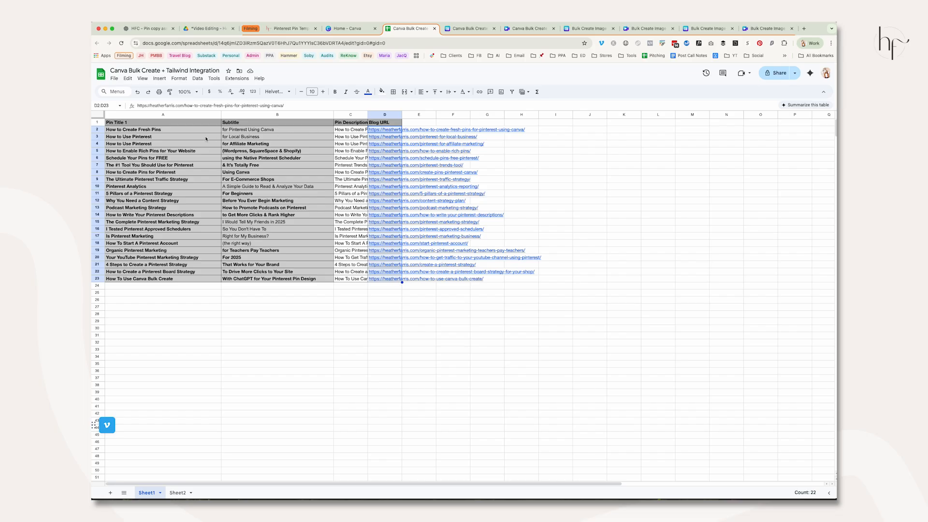
{"action": "mouse_move", "coordinate": [348, 128]}
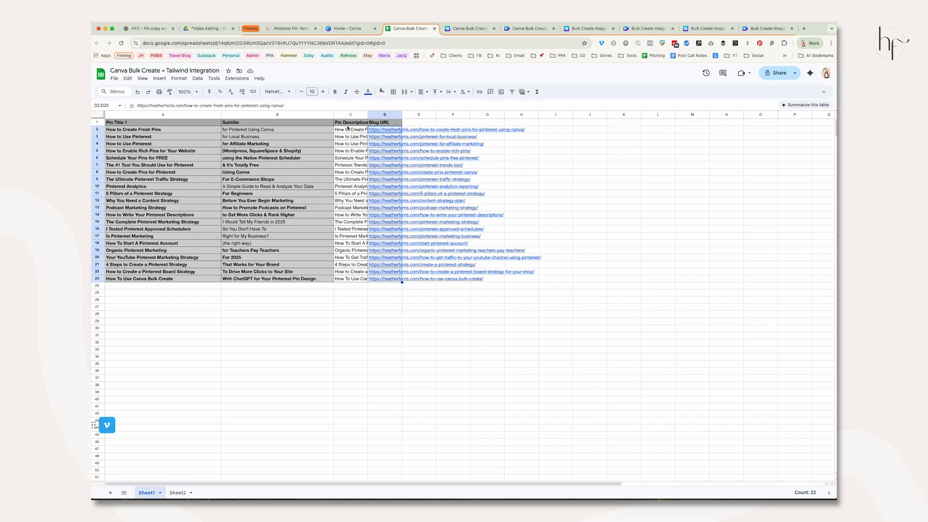
{"action": "mouse_move", "coordinate": [354, 220]}
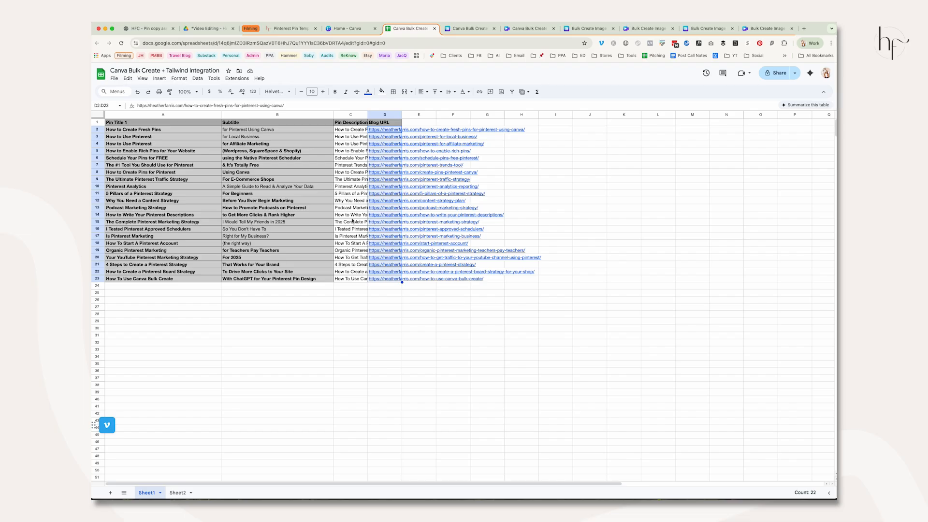
{"action": "mouse_move", "coordinate": [608, 277]}
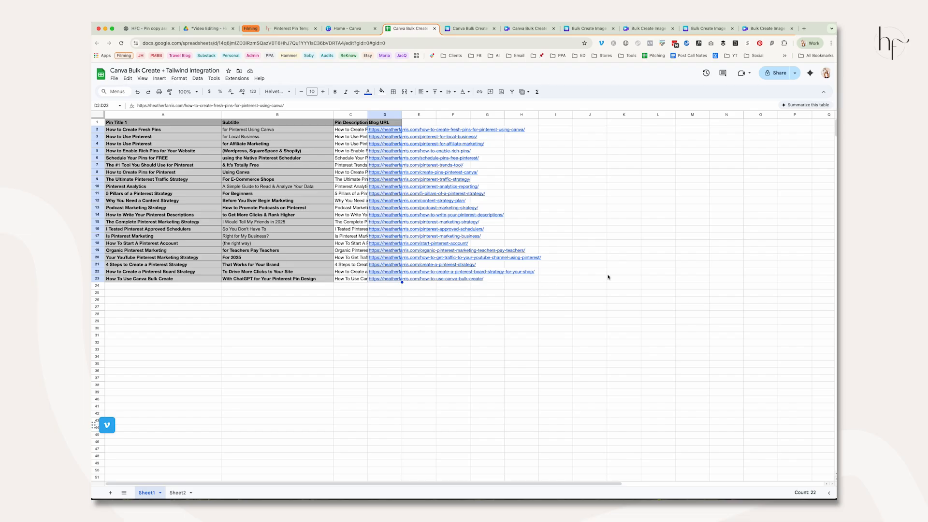
{"action": "mouse_move", "coordinate": [645, 277]}
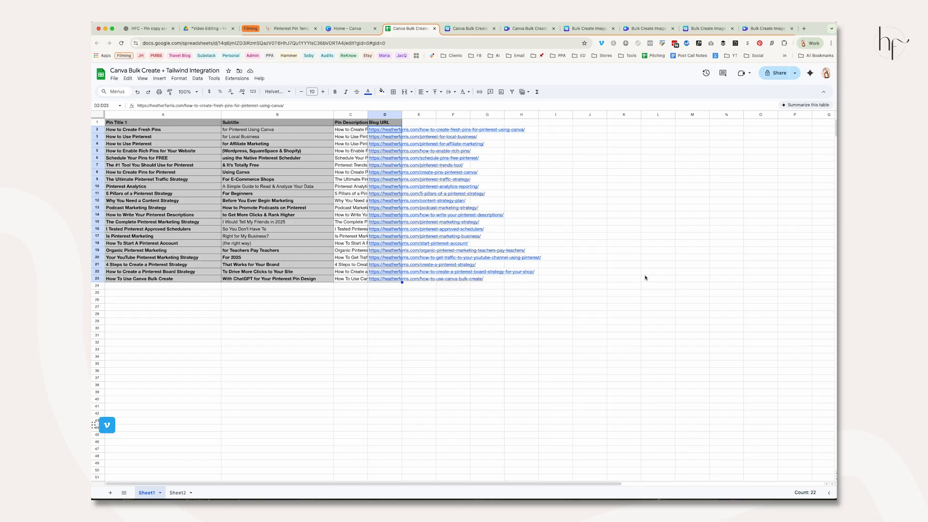
{"action": "mouse_move", "coordinate": [468, 39]}
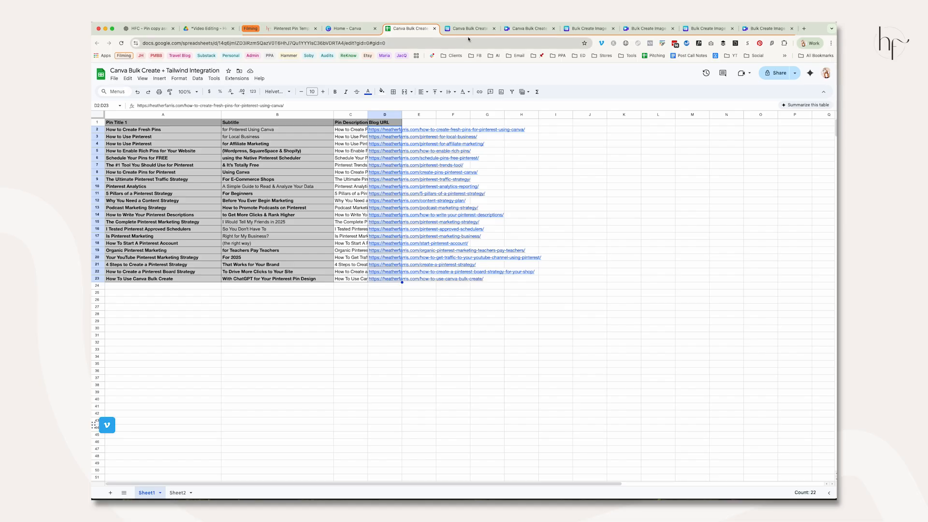
{"action": "mouse_move", "coordinate": [469, 28]}
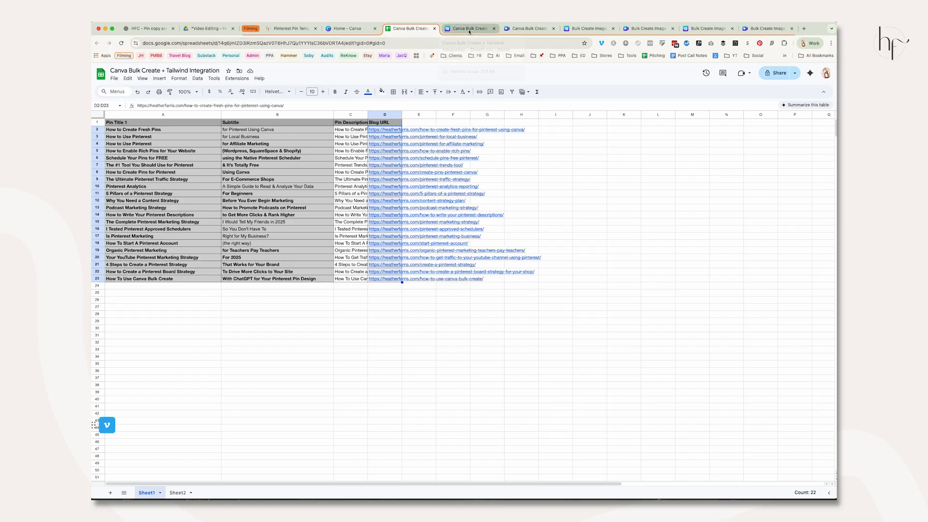
View the imported Sheet1.csv inside Canva, then go to the Canva home page.
{"action": "left_click", "coordinate": [471, 28]}
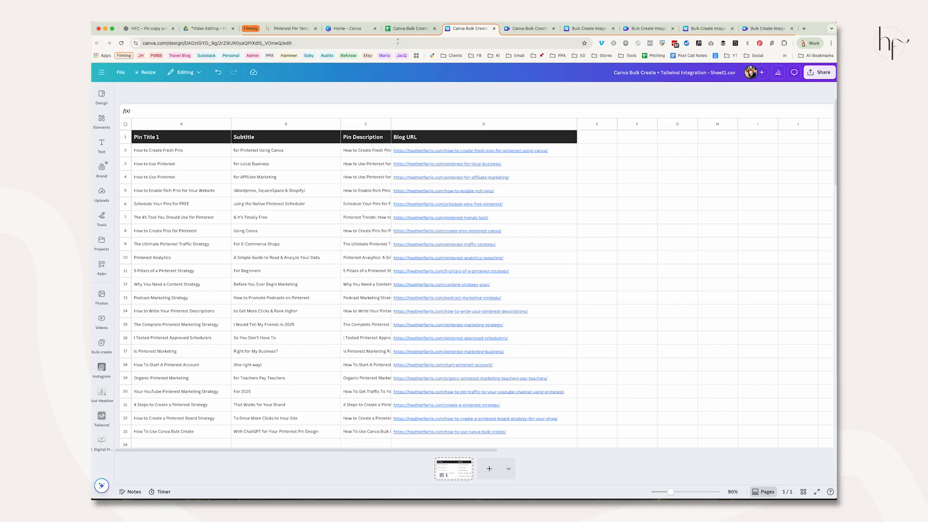
{"action": "mouse_move", "coordinate": [410, 28]}
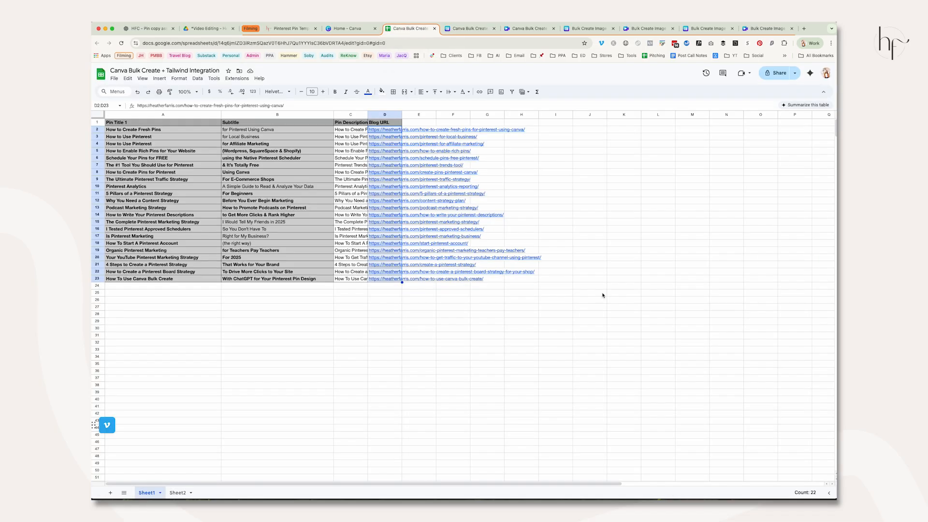
{"action": "mouse_move", "coordinate": [620, 297]}
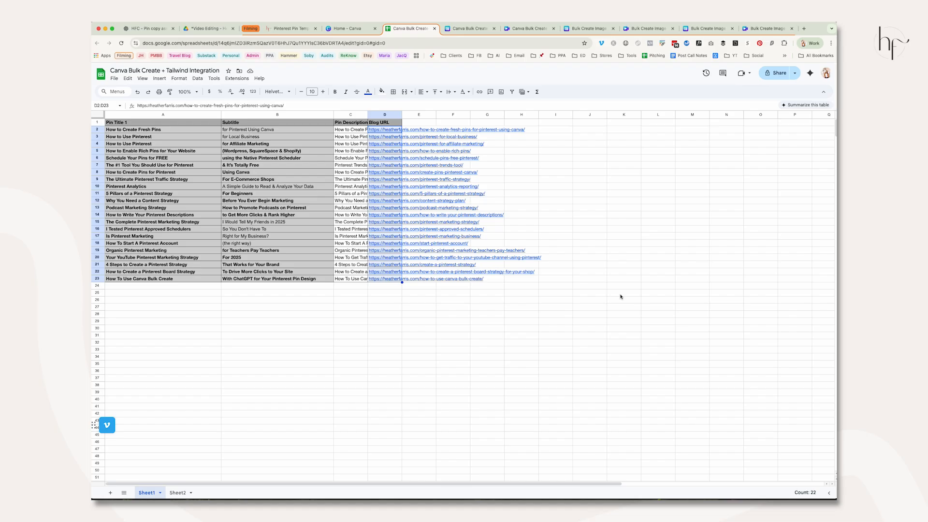
{"action": "mouse_move", "coordinate": [412, 164]}
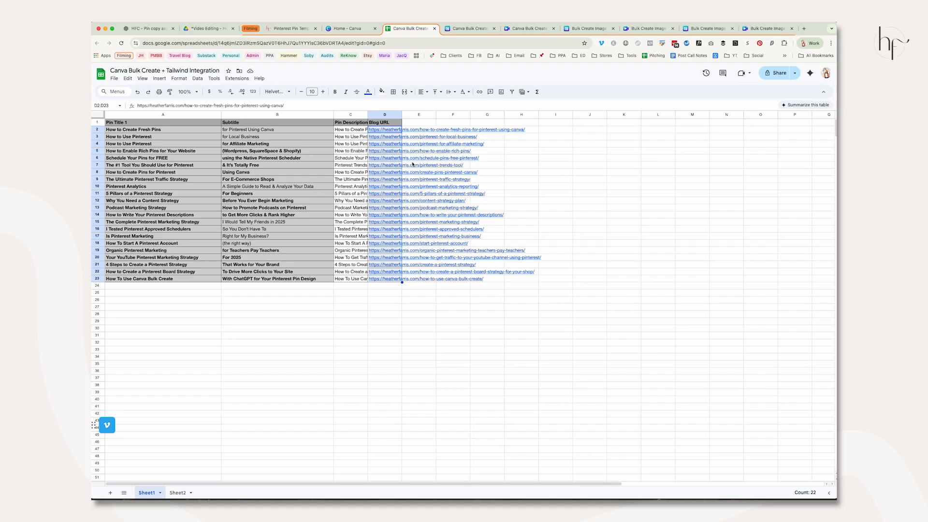
{"action": "left_click", "coordinate": [350, 28]}
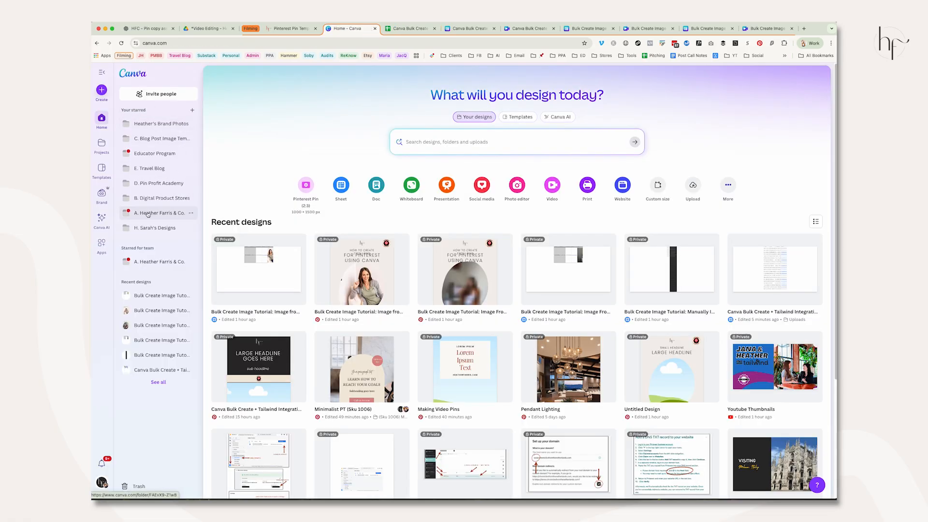
{"action": "mouse_move", "coordinate": [154, 123]}
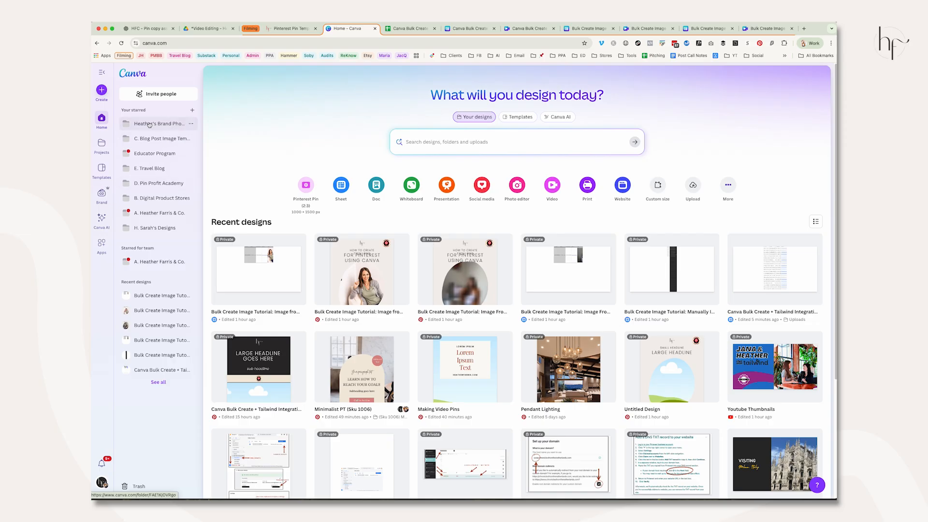
Browse the starred Brand Photos folder, then return to the pin template design.
{"action": "left_click", "coordinate": [158, 123]}
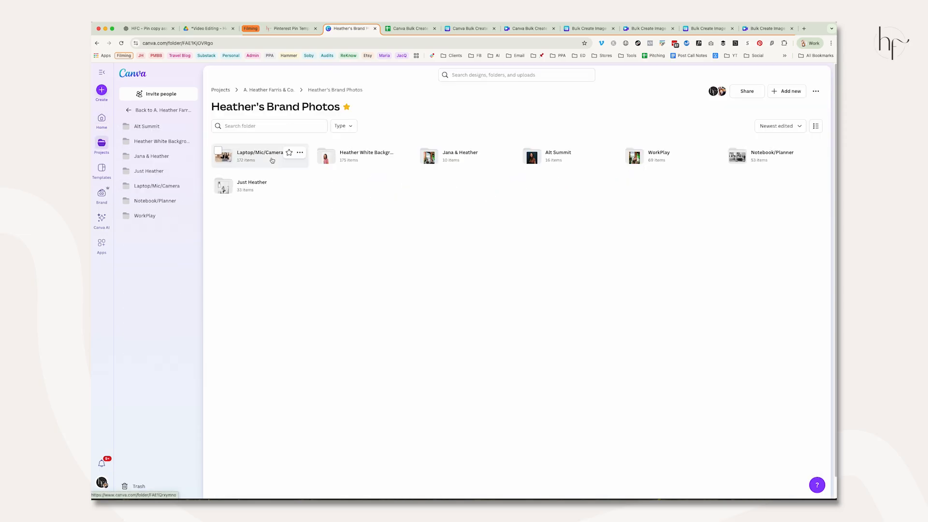
{"action": "mouse_move", "coordinate": [417, 226]}
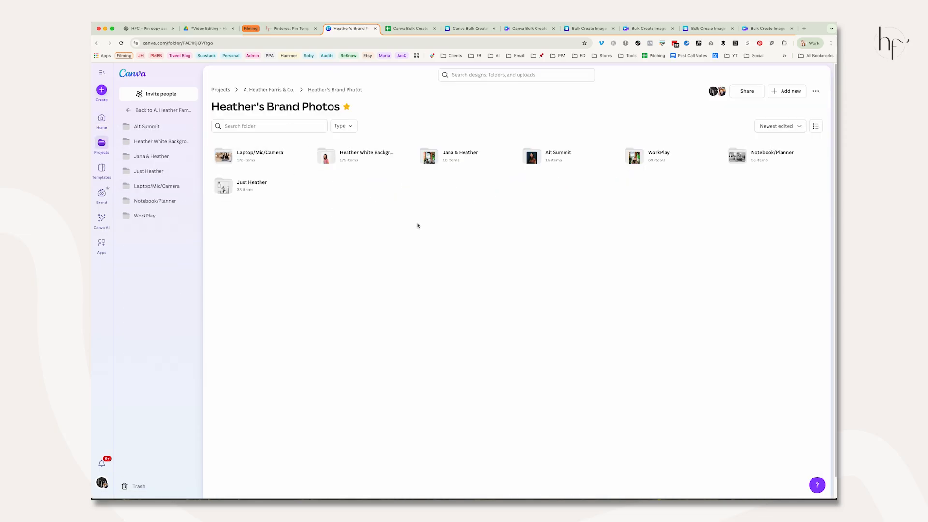
{"action": "mouse_move", "coordinate": [584, 94]}
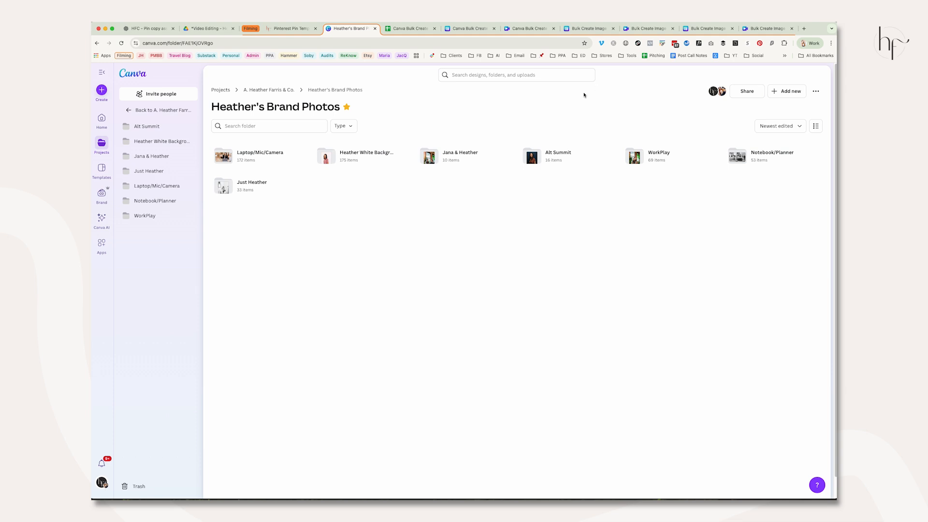
{"action": "mouse_move", "coordinate": [678, 250]}
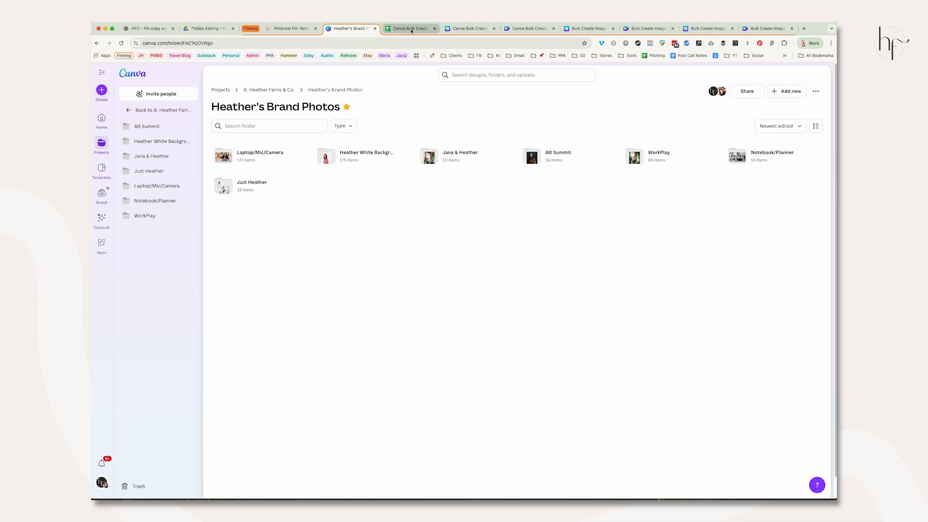
{"action": "left_click", "coordinate": [408, 28]}
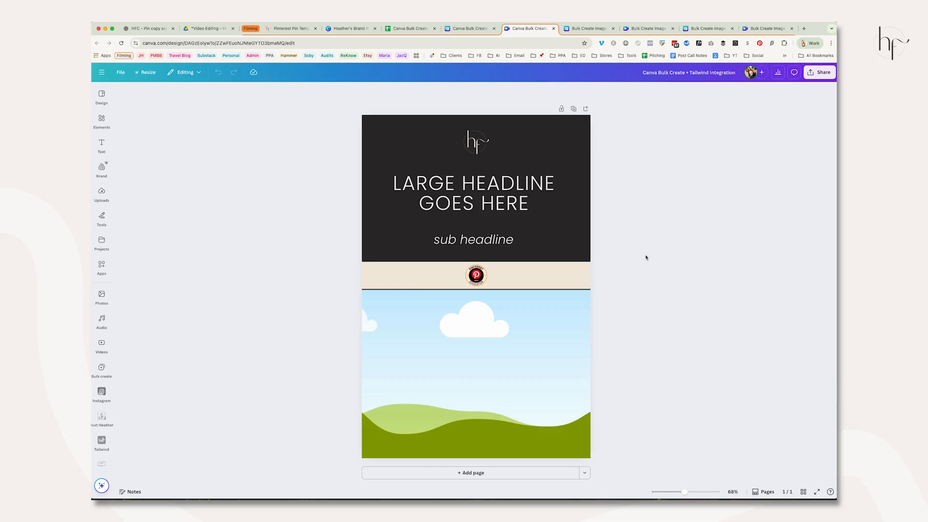
{"action": "mouse_move", "coordinate": [645, 250]}
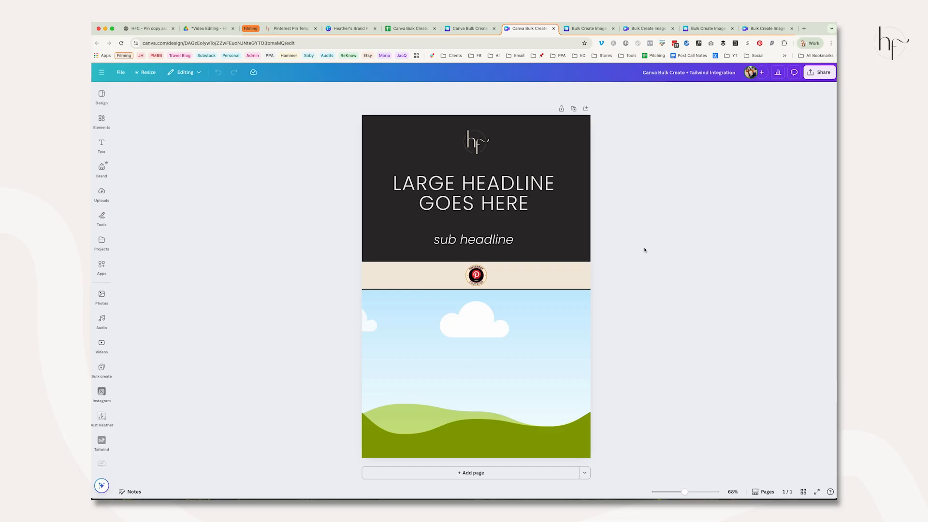
Switch through the image tutorial tabs to the pin design using a Google Drive photo.
{"action": "left_click", "coordinate": [587, 28]}
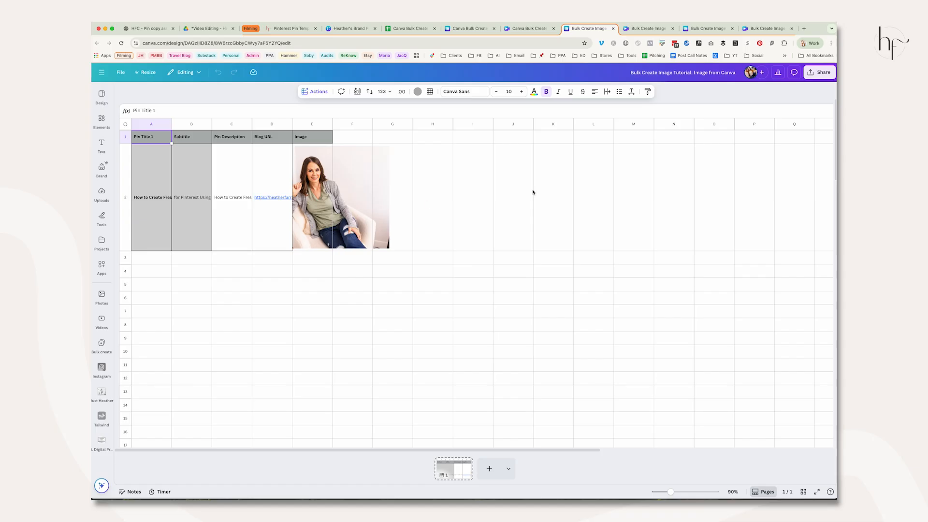
{"action": "mouse_move", "coordinate": [647, 28]}
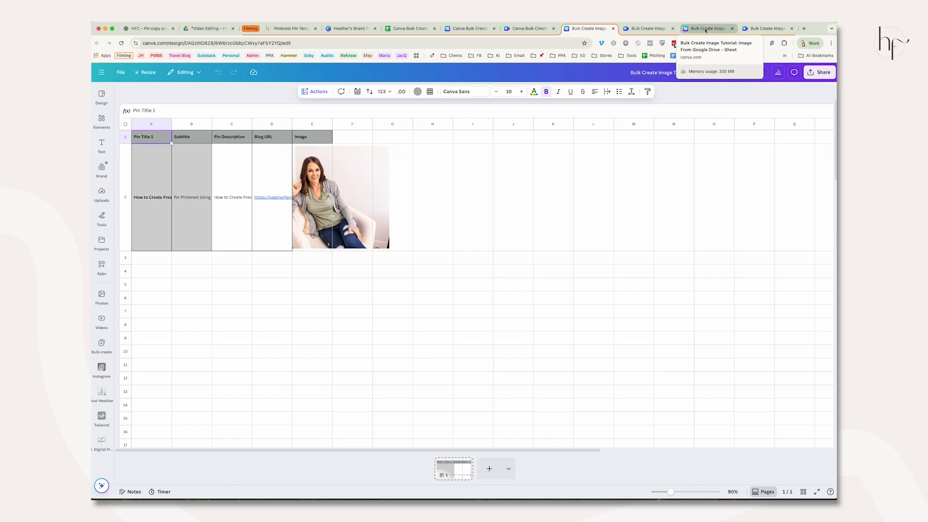
{"action": "left_click", "coordinate": [408, 28]}
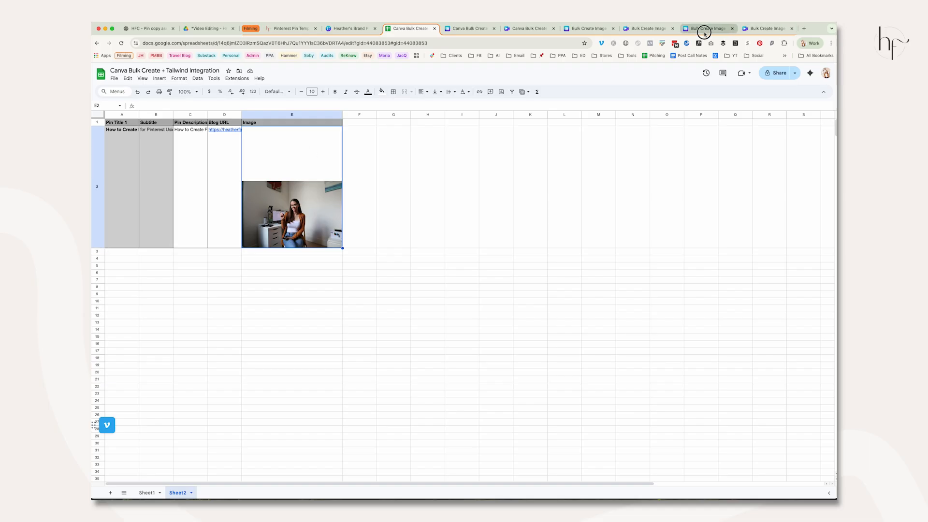
{"action": "left_click", "coordinate": [707, 28]}
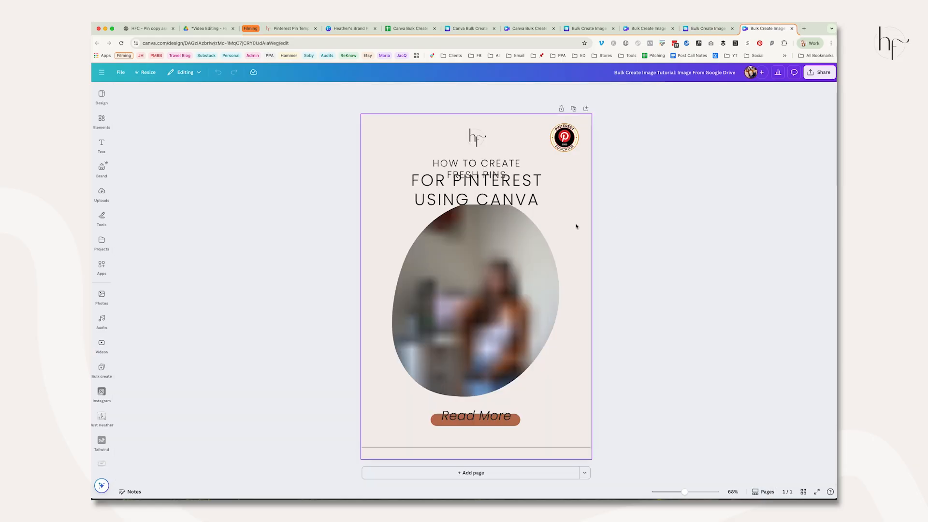
{"action": "left_click", "coordinate": [673, 230]}
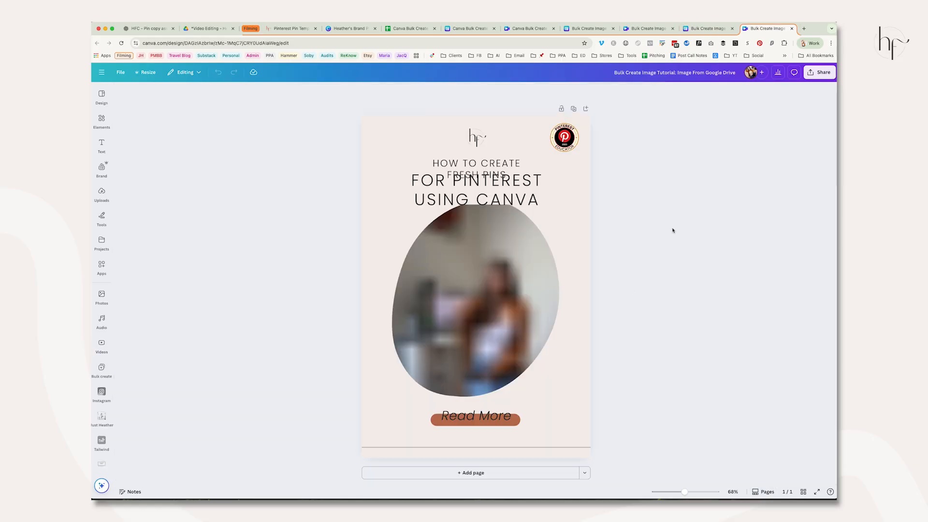
Review the pin with its Canva image, then bring up the Sheet1.csv of all pin rows.
{"action": "left_click", "coordinate": [586, 28]}
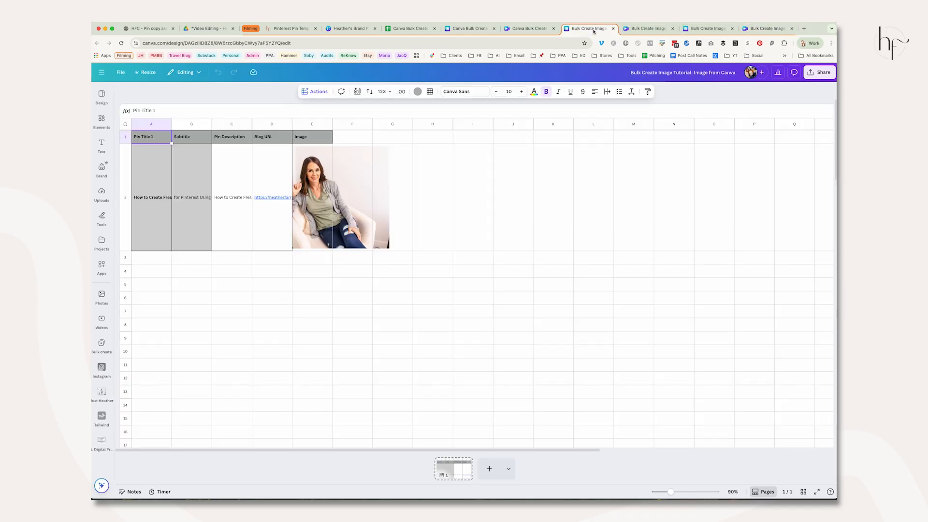
{"action": "mouse_move", "coordinate": [198, 195]}
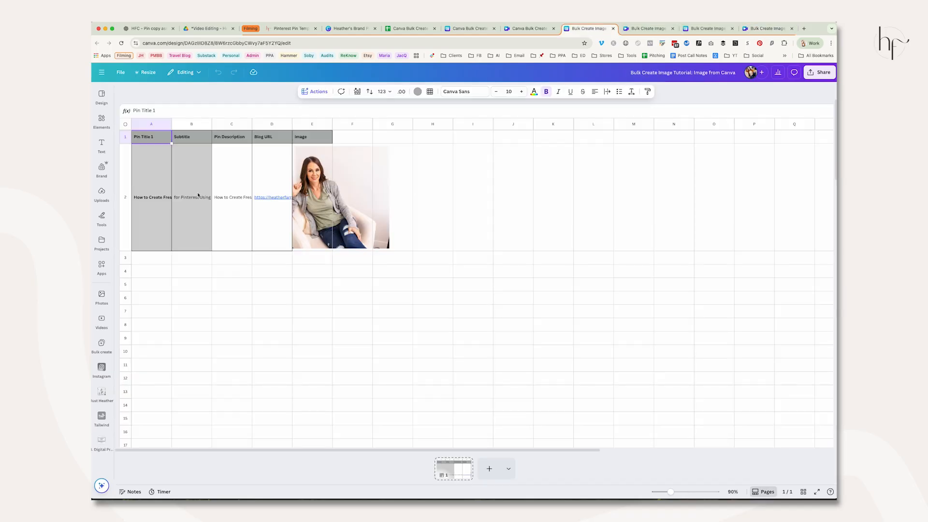
{"action": "mouse_move", "coordinate": [326, 187]}
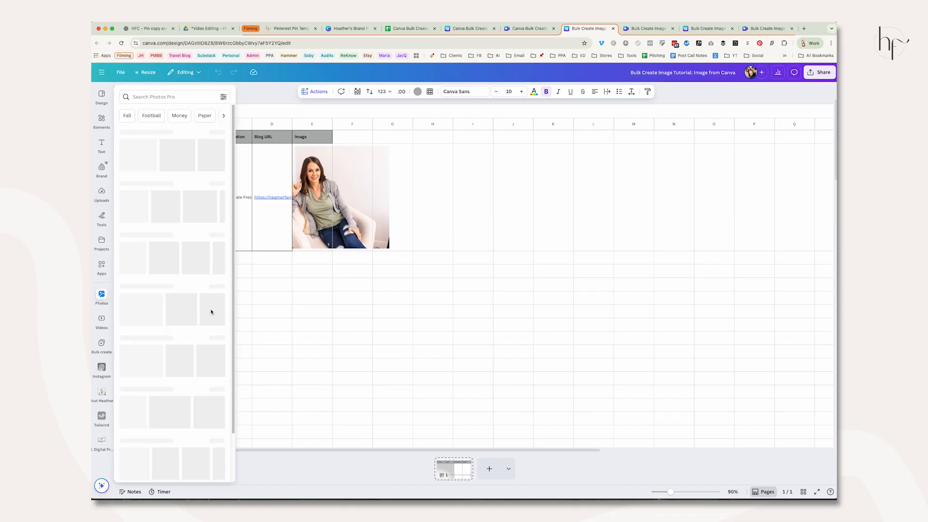
{"action": "left_click", "coordinate": [101, 393]}
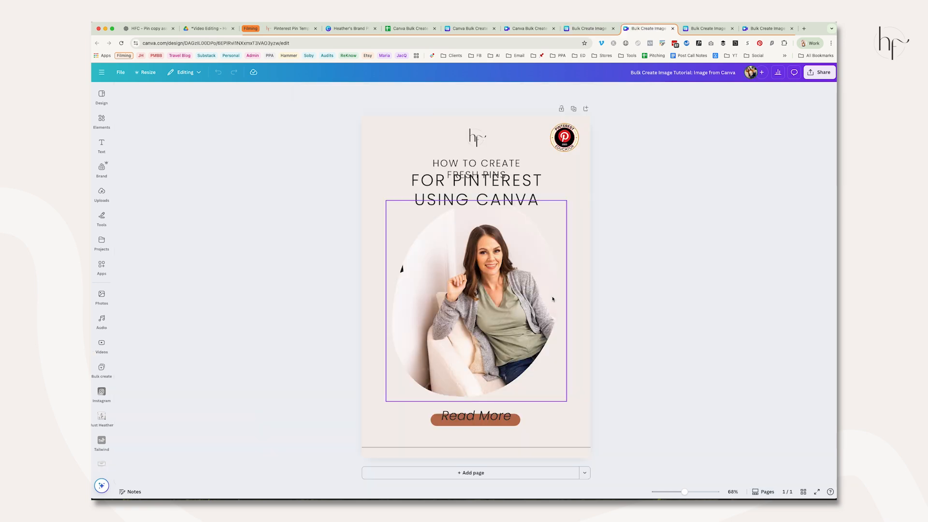
{"action": "left_click", "coordinate": [678, 207]}
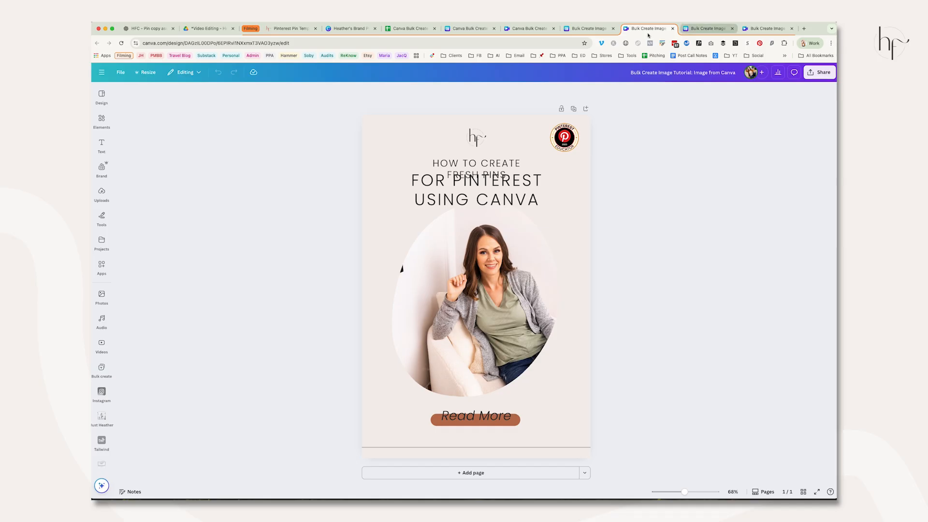
{"action": "left_click", "coordinate": [589, 28]}
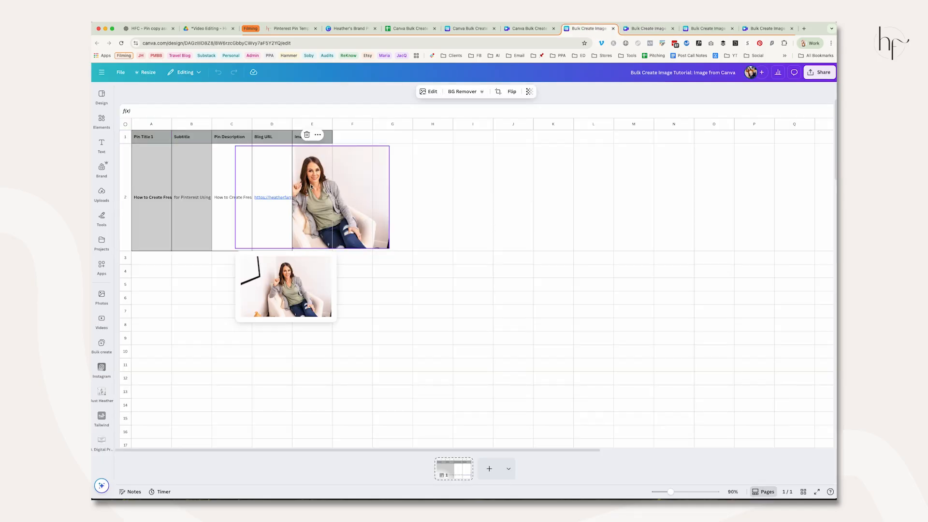
{"action": "mouse_move", "coordinate": [489, 210]}
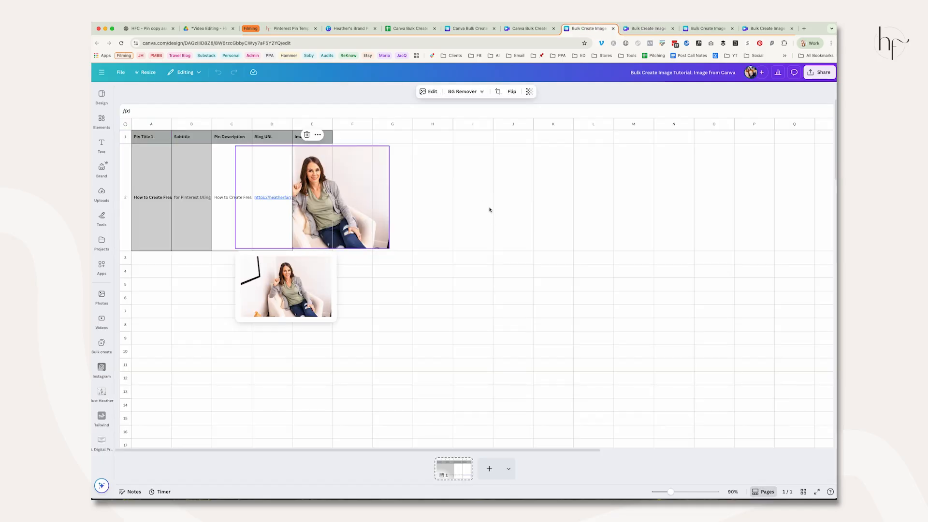
{"action": "mouse_move", "coordinate": [633, 169]}
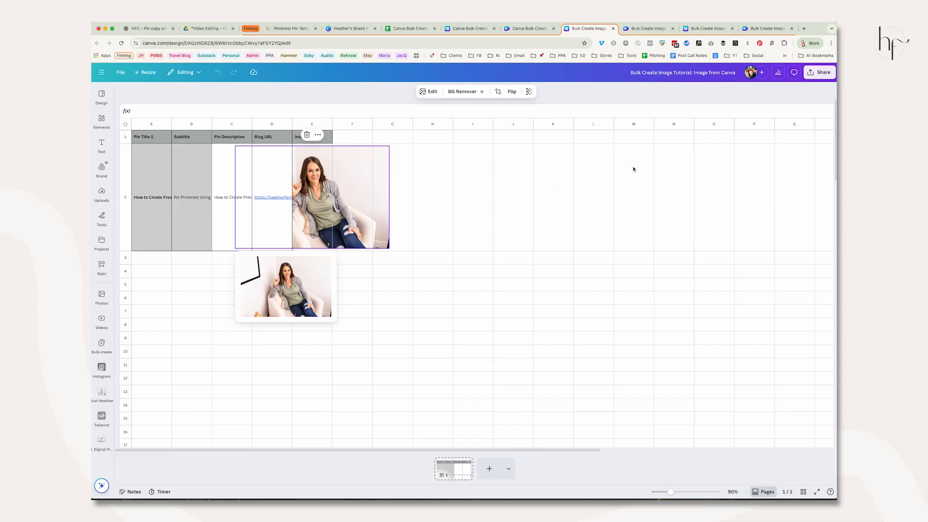
{"action": "left_click", "coordinate": [469, 28]}
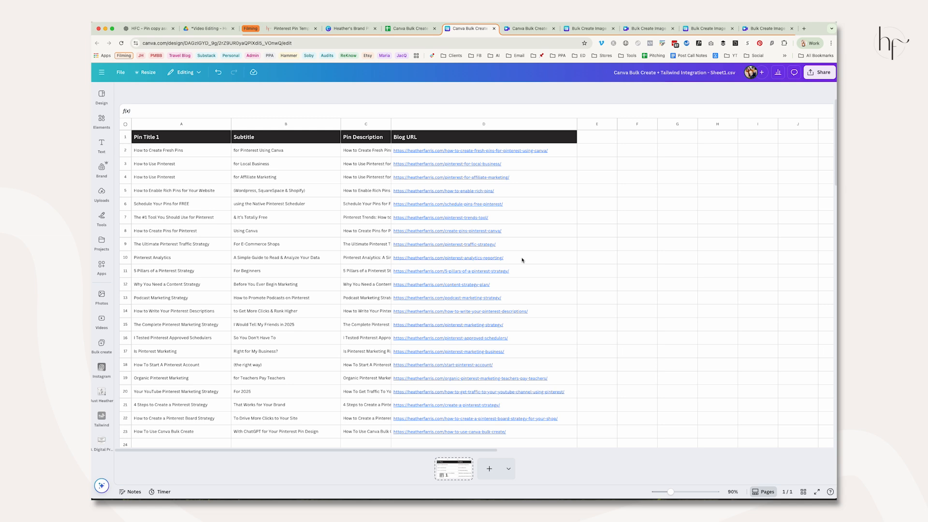
{"action": "mouse_move", "coordinate": [526, 230]}
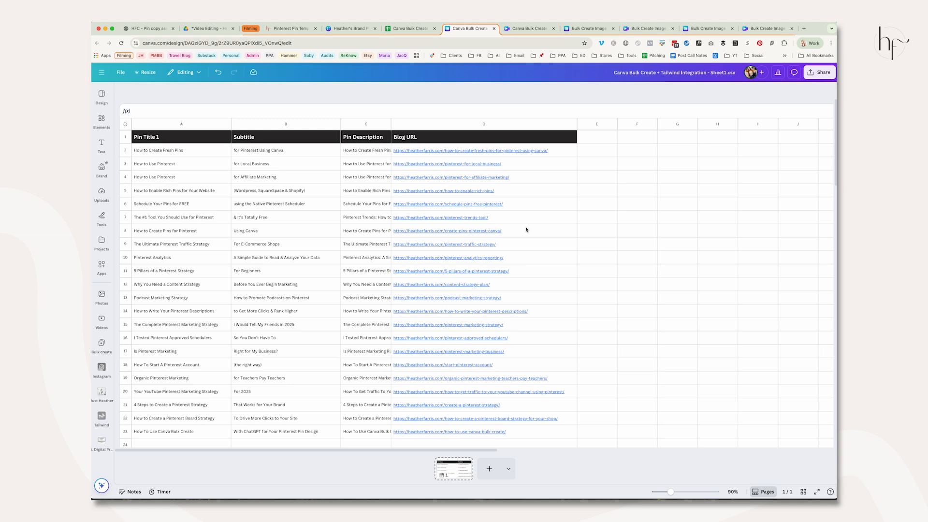
{"action": "mouse_move", "coordinate": [713, 379]}
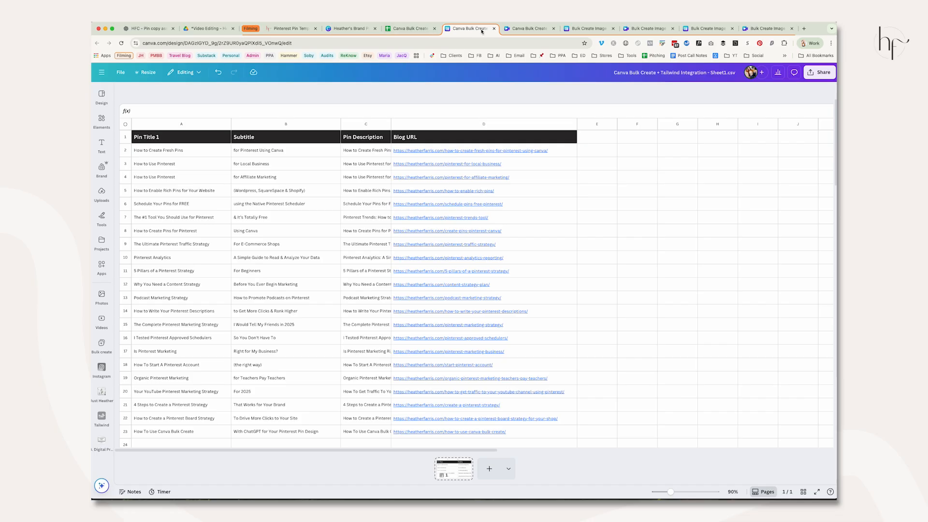
On the dark headline pin template, search Apps for 'bulk create' and launch the Bulk create tool.
{"action": "left_click", "coordinate": [526, 28]}
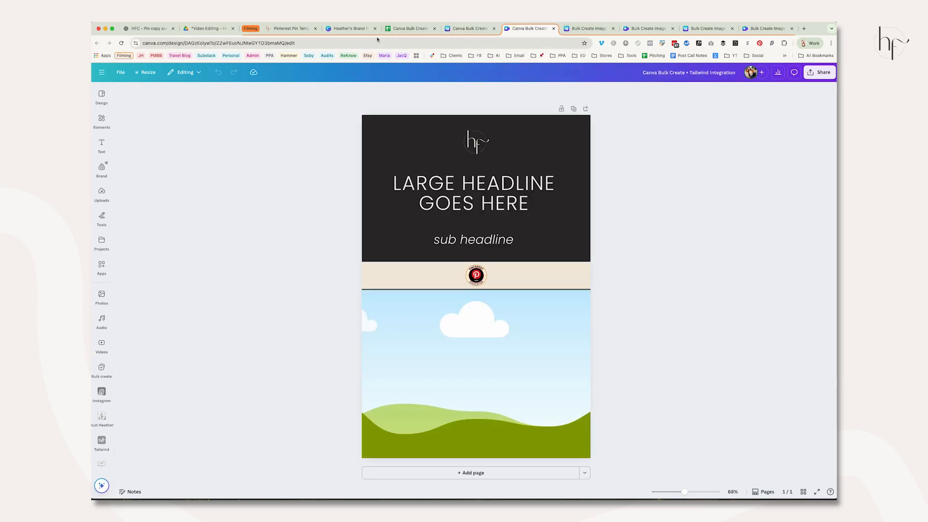
{"action": "mouse_move", "coordinate": [312, 214]}
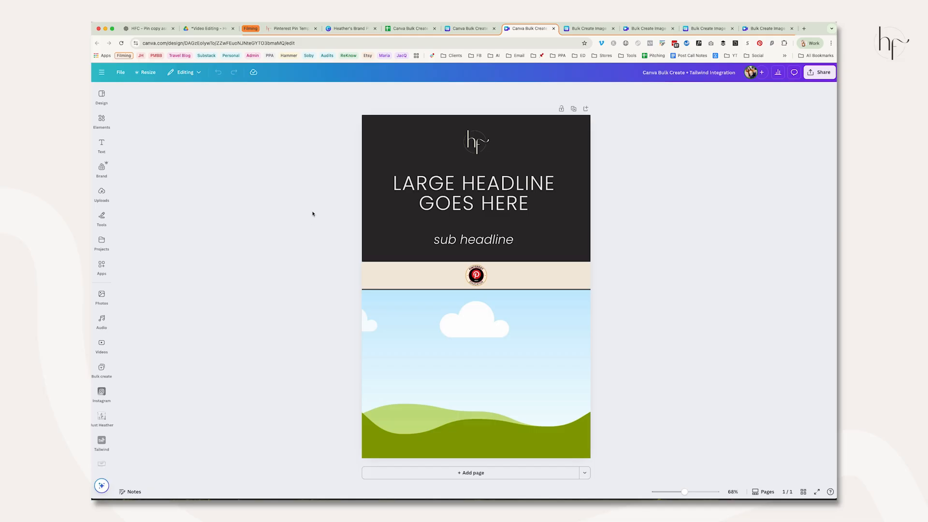
{"action": "mouse_move", "coordinate": [118, 254]}
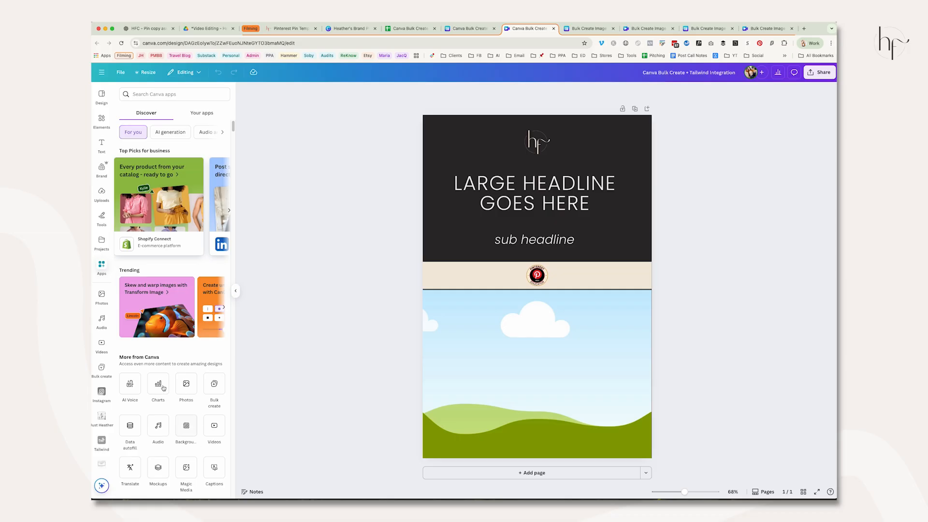
{"action": "scroll", "scroll_direction": "down", "scroll_amount": 3}
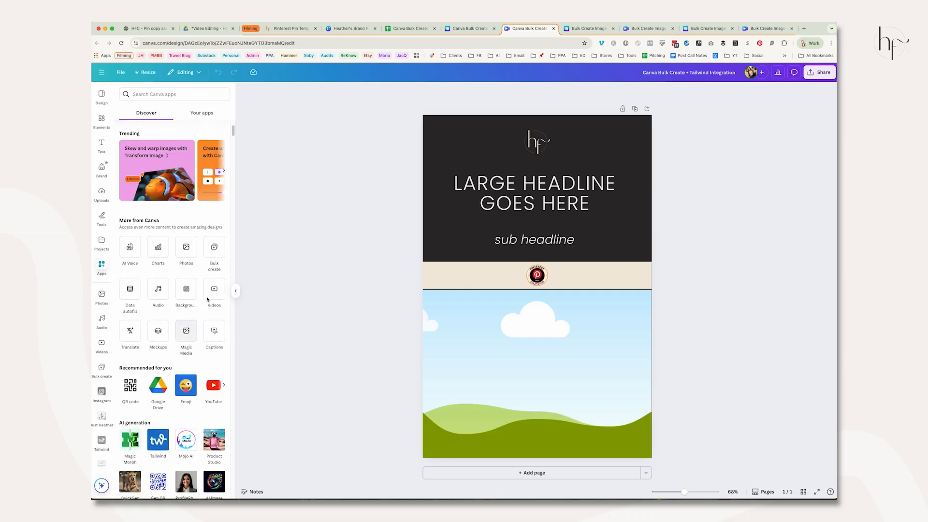
{"action": "left_click", "coordinate": [174, 94]}
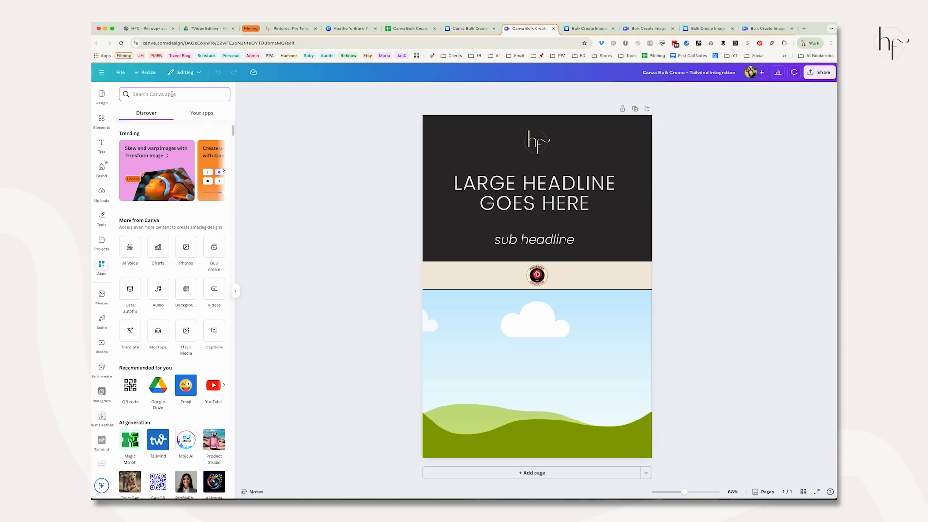
{"action": "type", "text": "bulk create"}
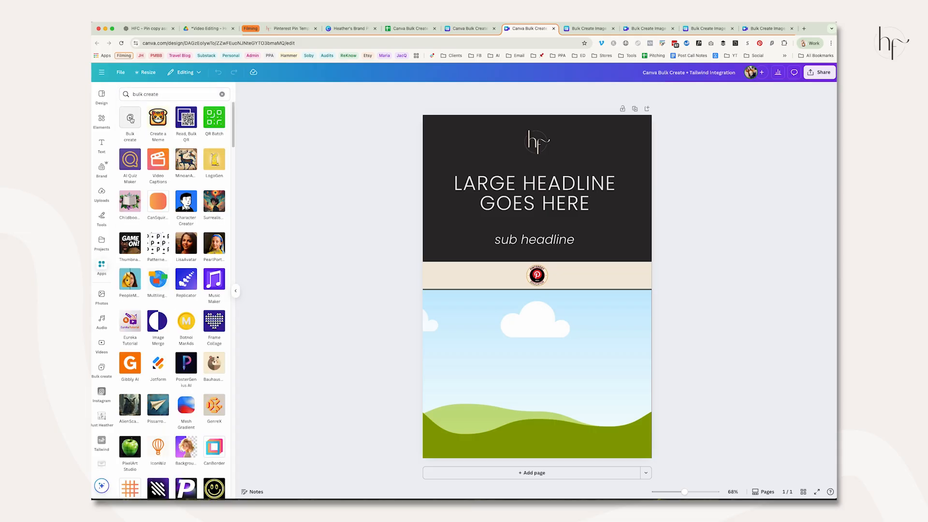
{"action": "left_click", "coordinate": [129, 122]}
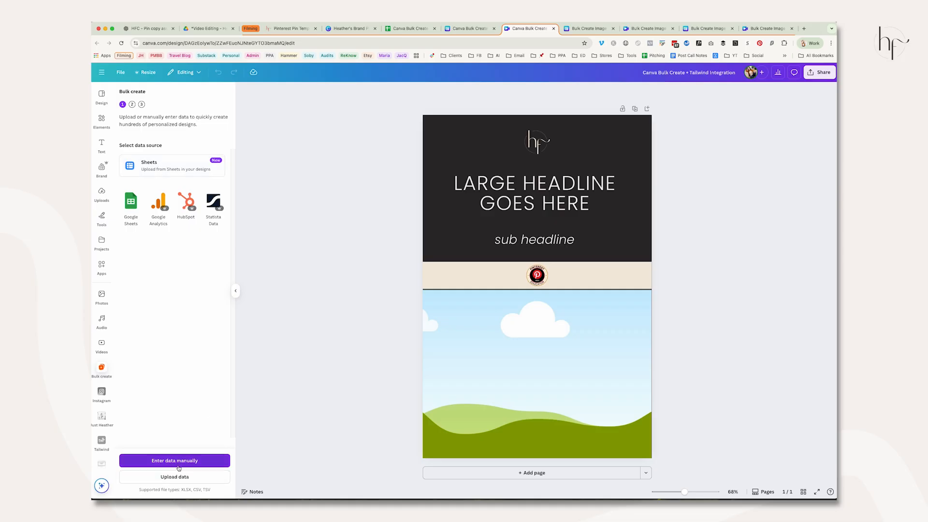
Try the Enter data manually and Upload data options, cancelling each.
{"action": "left_click", "coordinate": [174, 460]}
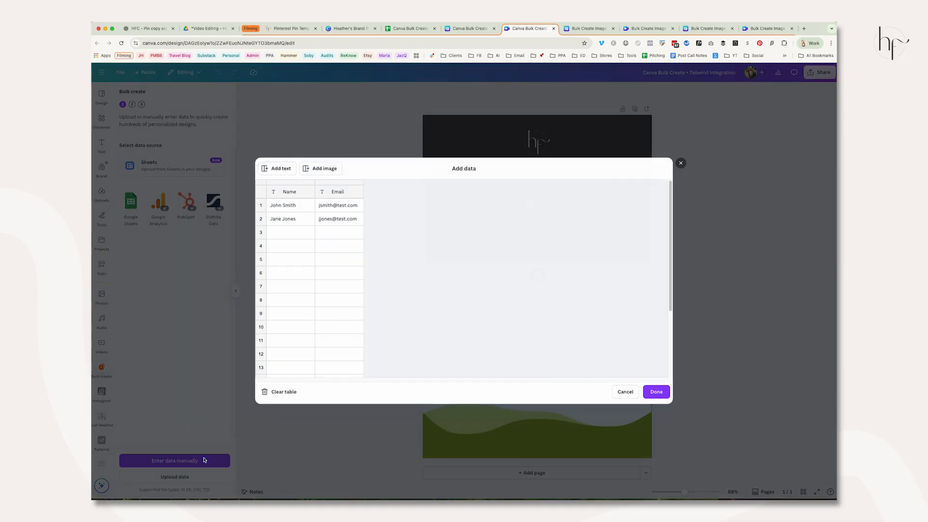
{"action": "left_click", "coordinate": [655, 391]}
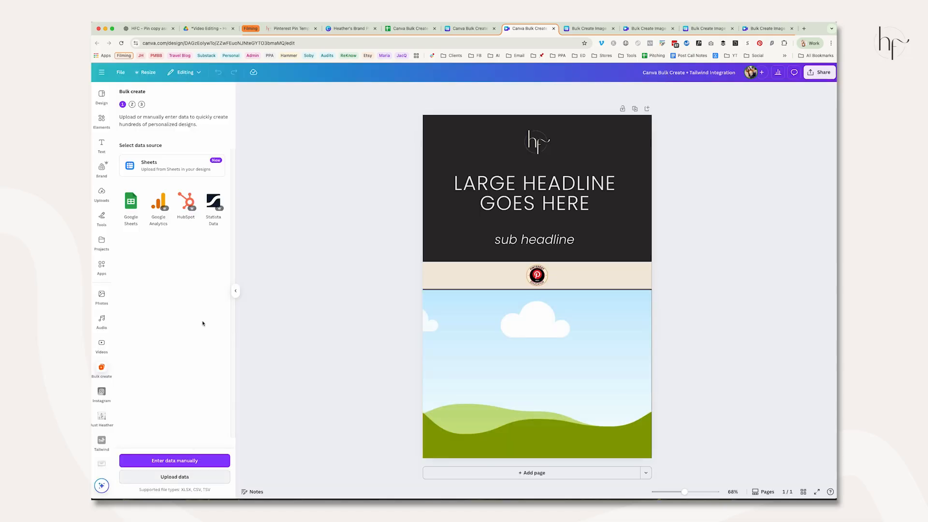
{"action": "left_click", "coordinate": [174, 476]}
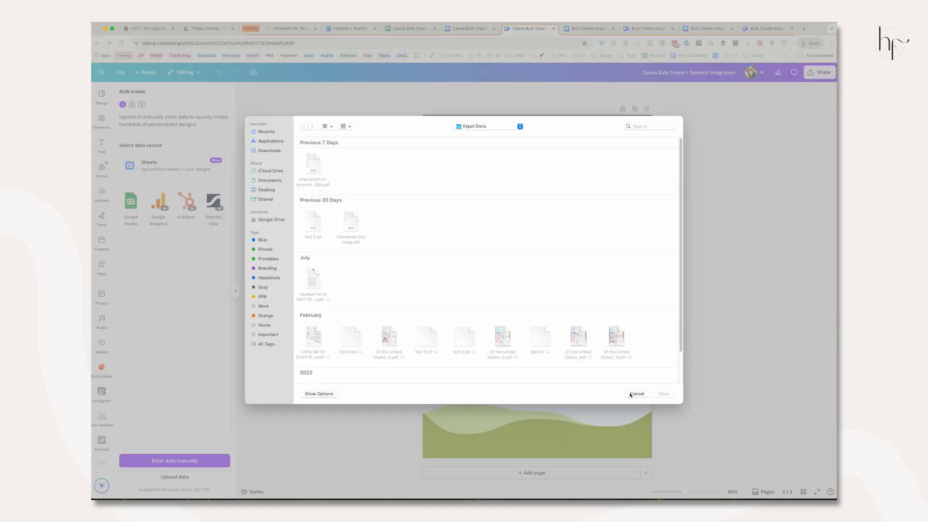
{"action": "left_click", "coordinate": [637, 394]}
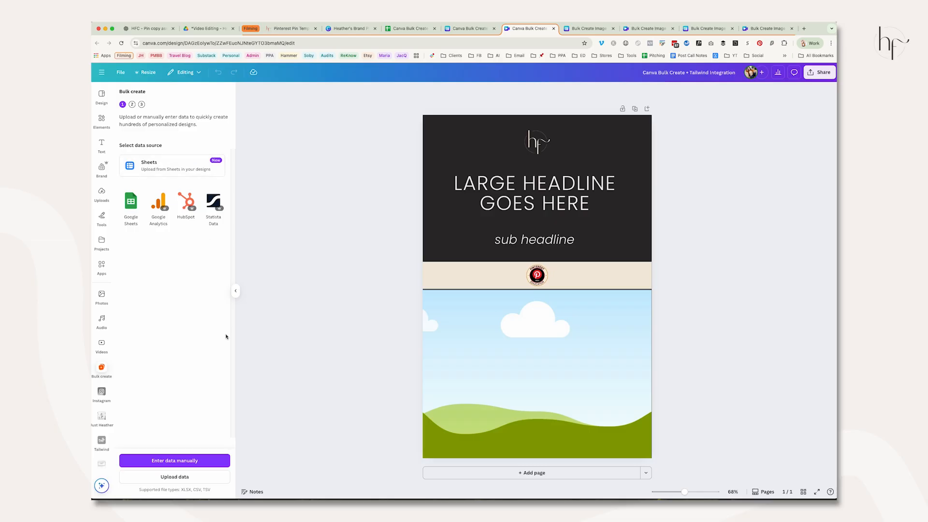
{"action": "mouse_move", "coordinate": [471, 28]}
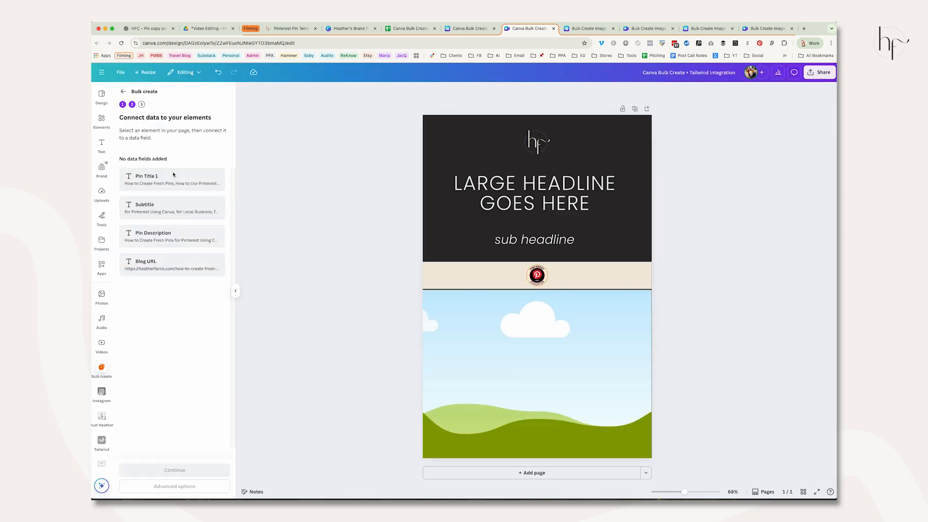
Connect the large headline text to the Pin Title 1 data field.
{"action": "left_click", "coordinate": [533, 193]}
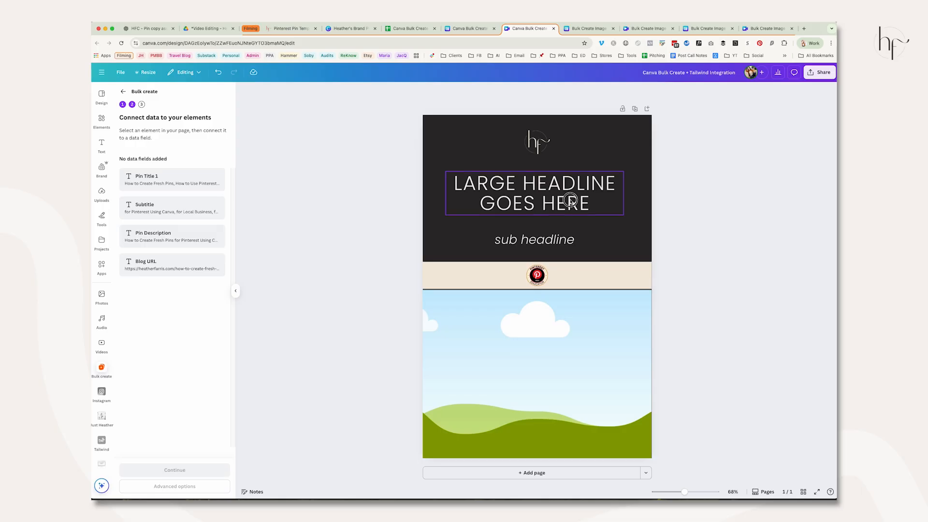
{"action": "right_click", "coordinate": [571, 201]}
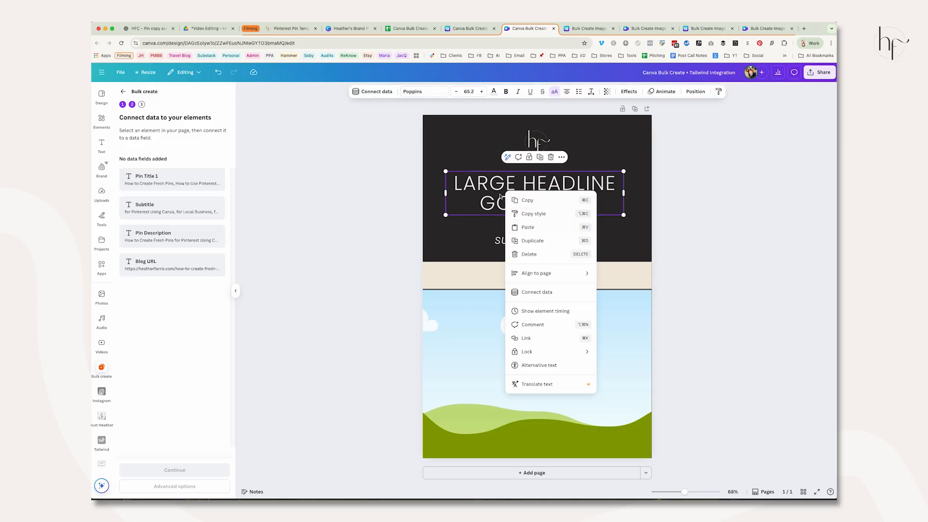
{"action": "mouse_move", "coordinate": [175, 182]}
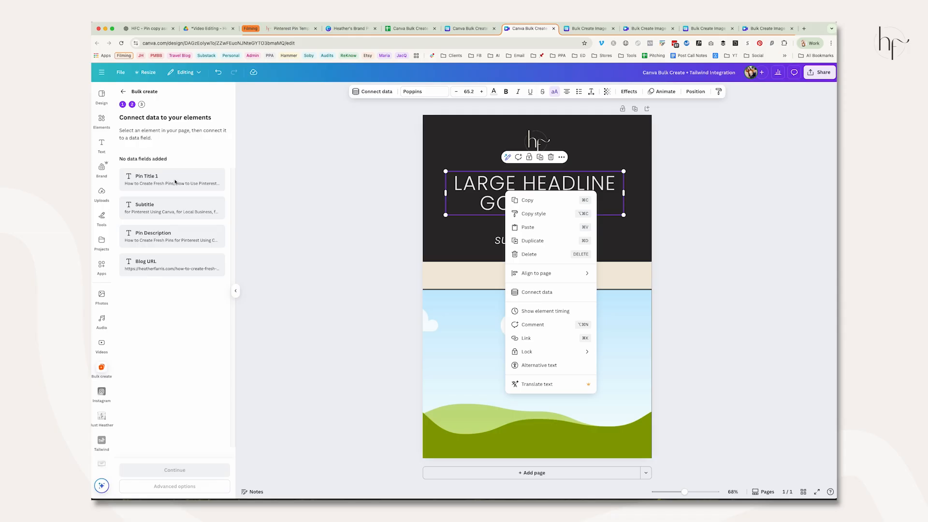
{"action": "mouse_move", "coordinate": [540, 189]}
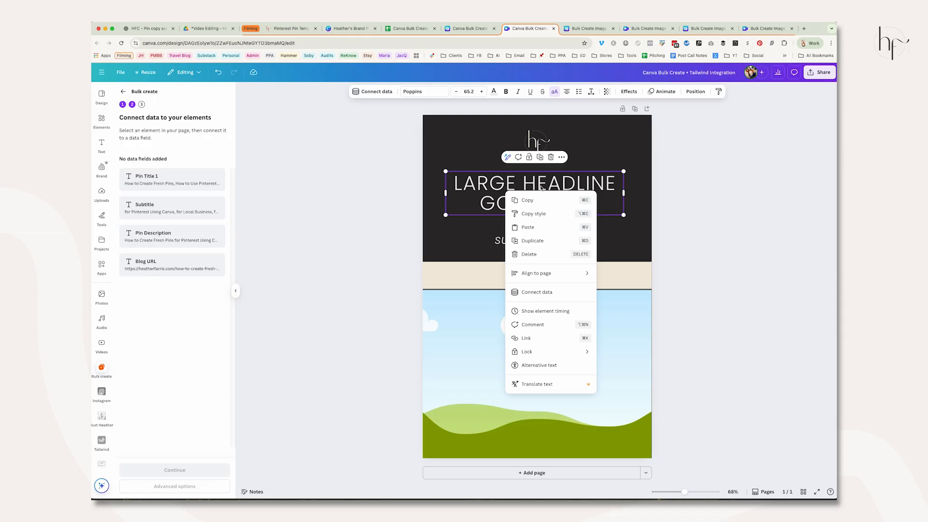
{"action": "left_click", "coordinate": [536, 292]}
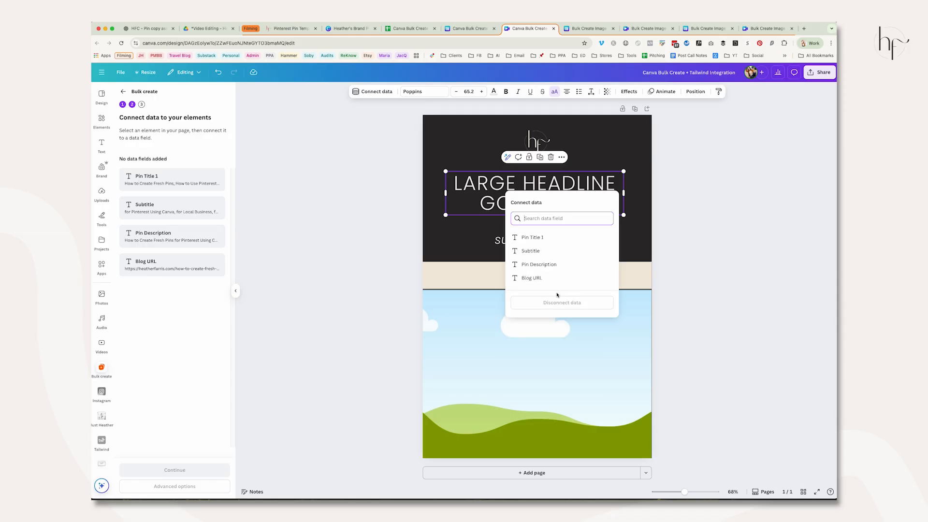
{"action": "left_click", "coordinate": [531, 237]}
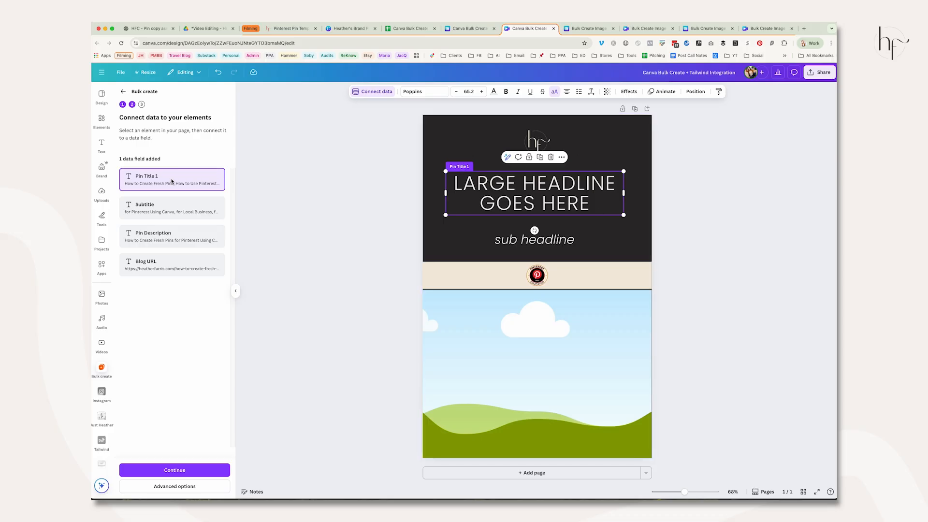
Connect the sub headline to the Subtitle field and continue to the 22 data rows.
{"action": "right_click", "coordinate": [534, 239]}
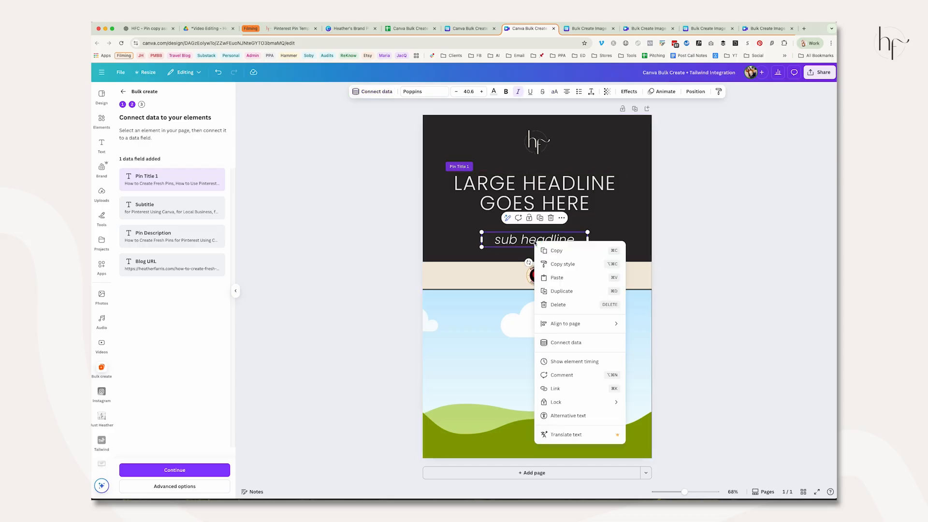
{"action": "left_click", "coordinate": [565, 342]}
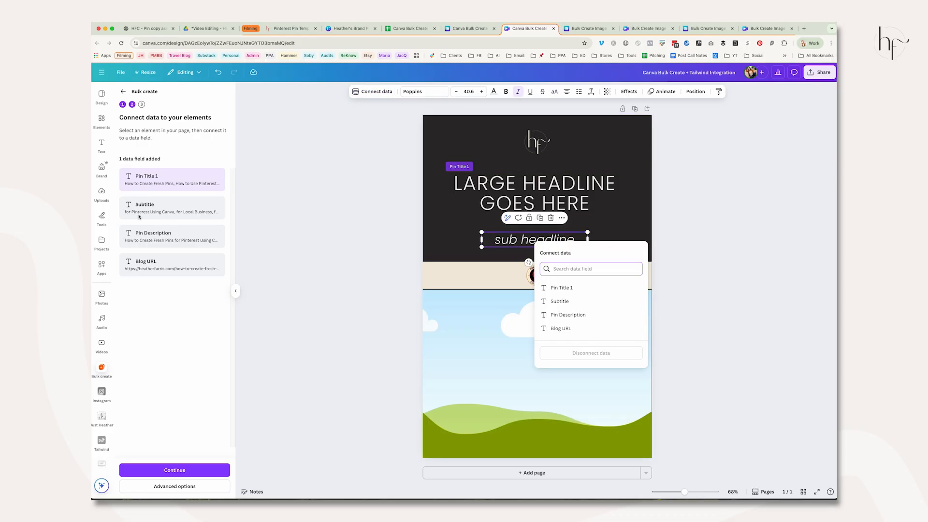
{"action": "left_click", "coordinate": [559, 301]}
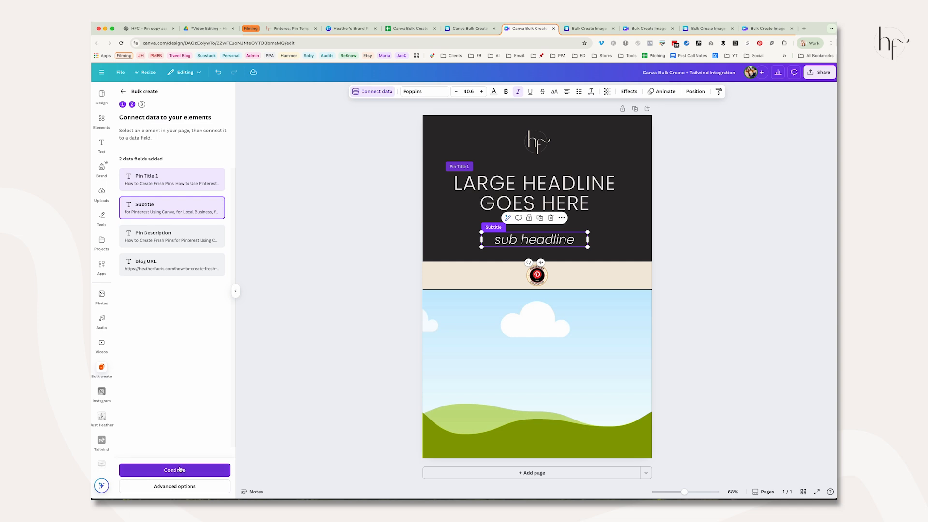
{"action": "left_click", "coordinate": [174, 470]}
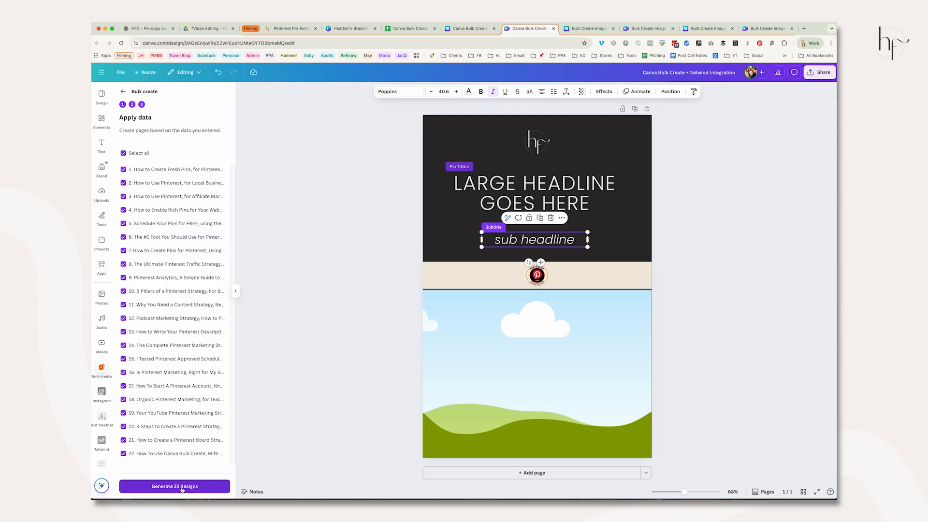
Generate the 22 pin designs and view the newly created bulk design.
{"action": "left_click", "coordinate": [174, 486]}
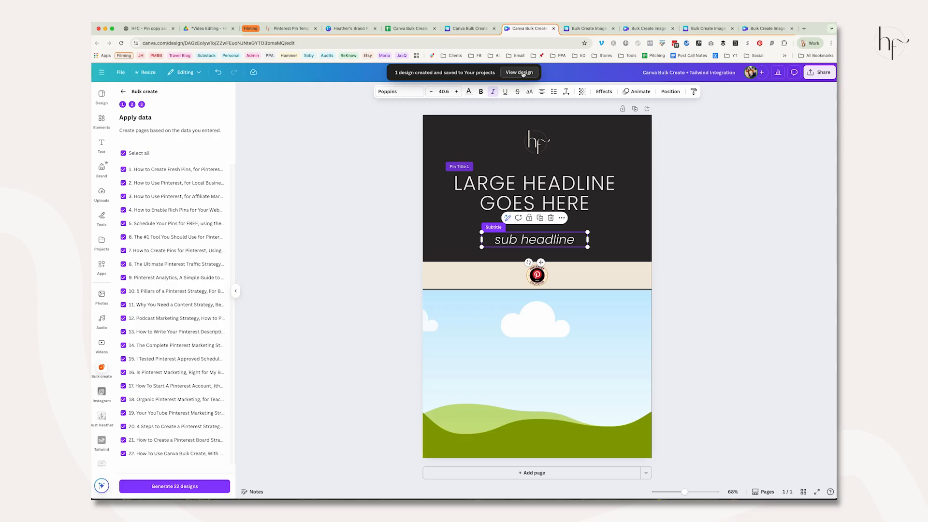
{"action": "left_click", "coordinate": [518, 73]}
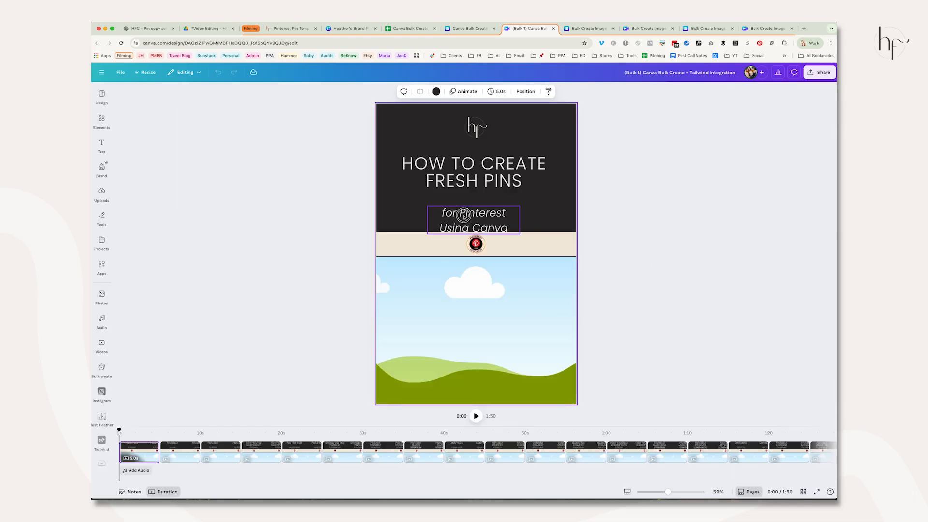
Widen the subtitle box so it sits on one line beneath the title.
{"action": "left_click_drag", "start_coordinate": [520, 220], "coordinate": [568, 204]}
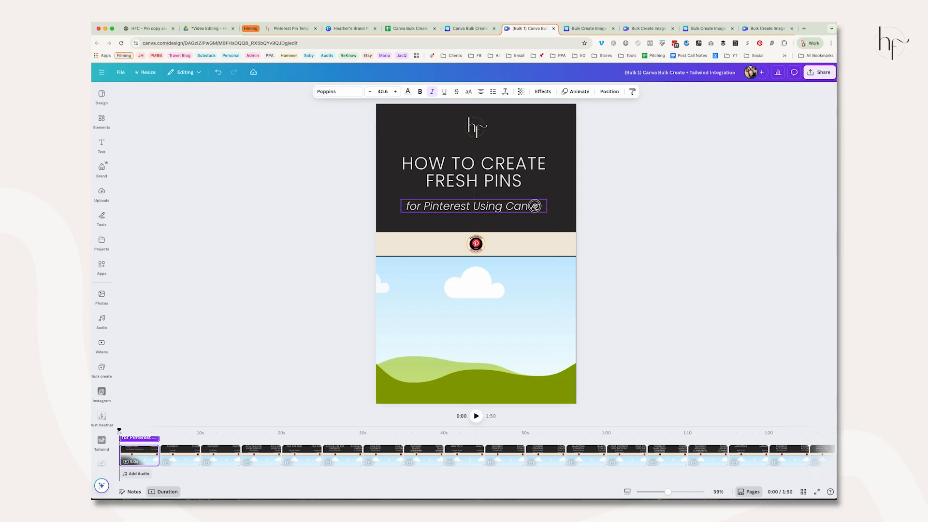
{"action": "left_click", "coordinate": [473, 208]}
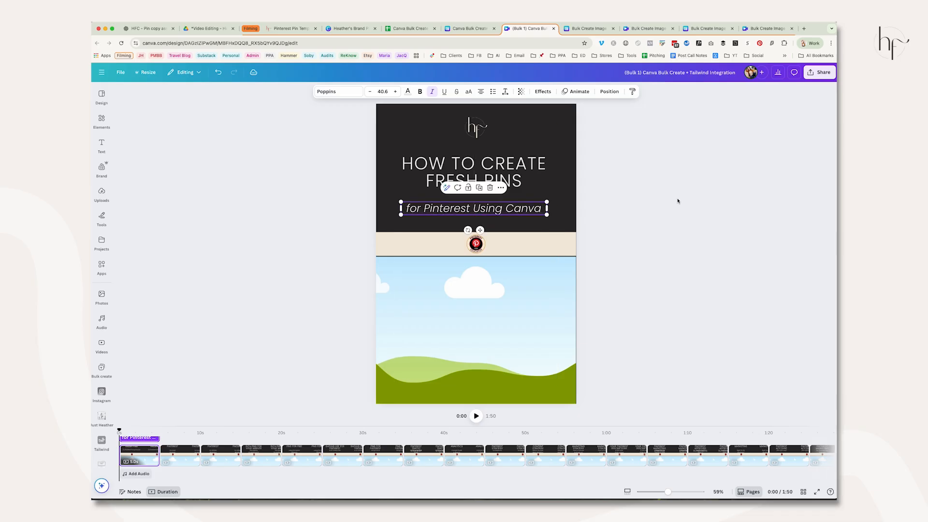
{"action": "left_click", "coordinate": [183, 452]}
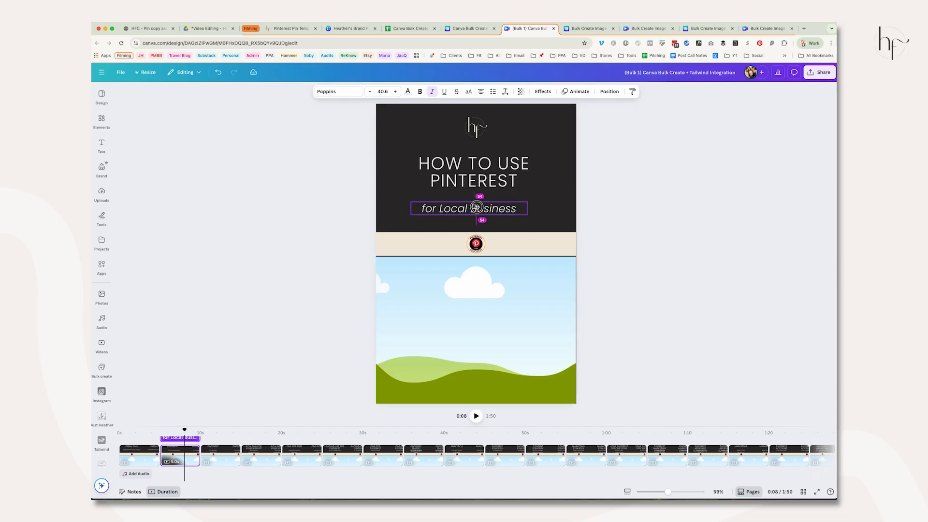
Step through the next pins adjusting subtitles, giving page 11 'Why You Need a Content Strategy' a photo.
{"action": "left_click", "coordinate": [469, 208]}
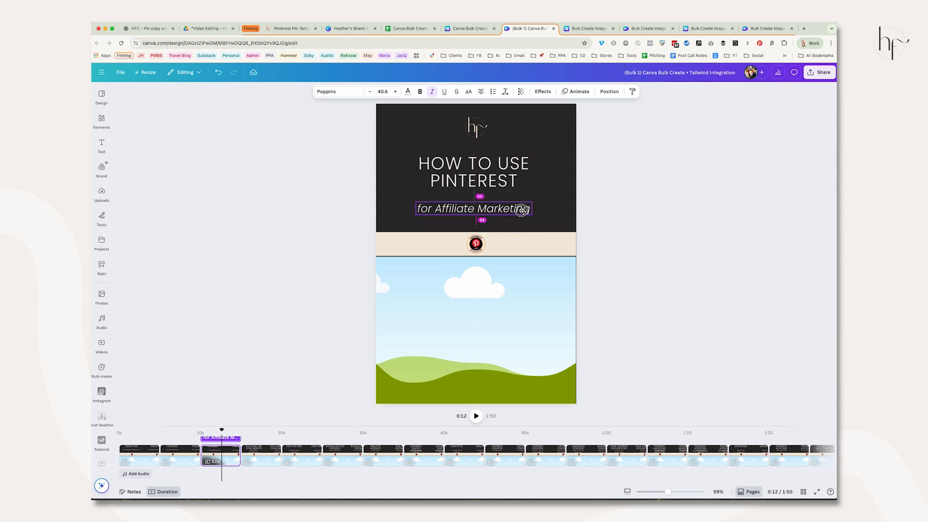
{"action": "left_click", "coordinate": [473, 209]}
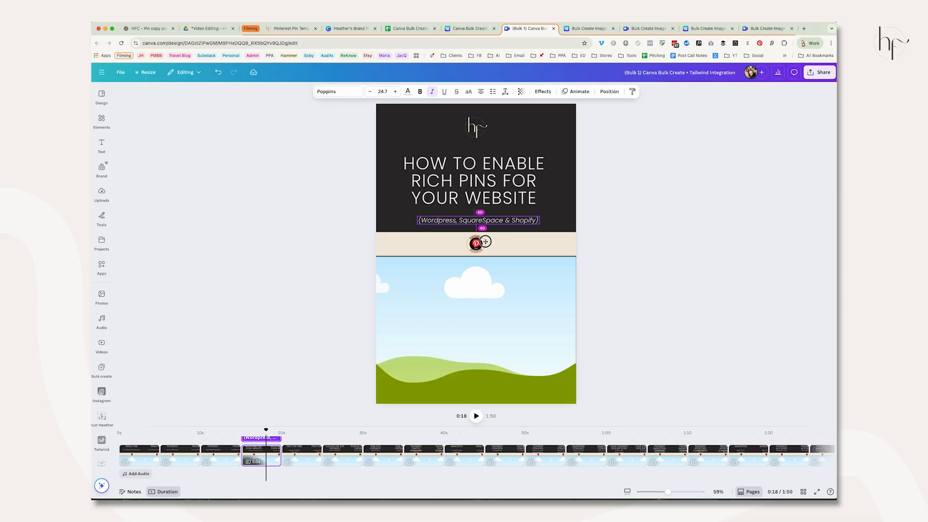
{"action": "left_click", "coordinate": [474, 181]}
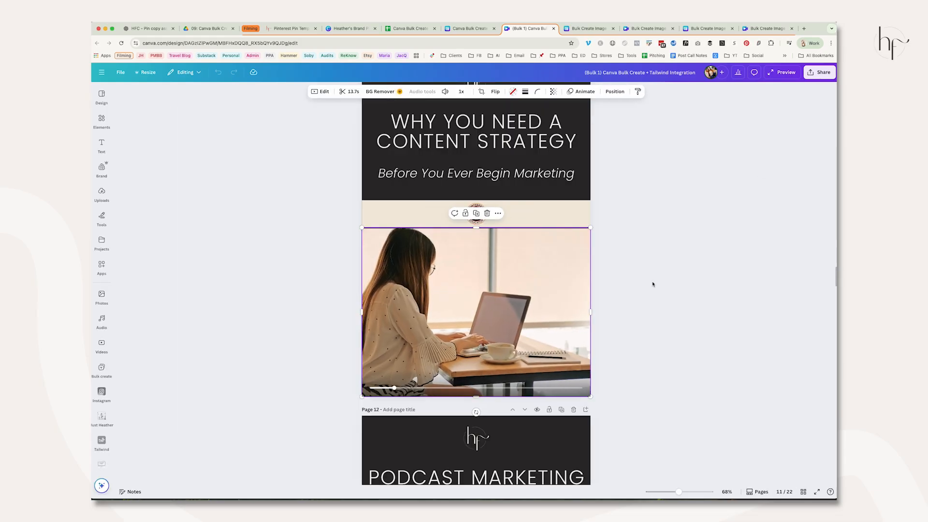
Show all 22 pins in grid view, then return to editing the first pin.
{"action": "left_click_drag", "start_coordinate": [394, 388], "coordinate": [423, 387]}
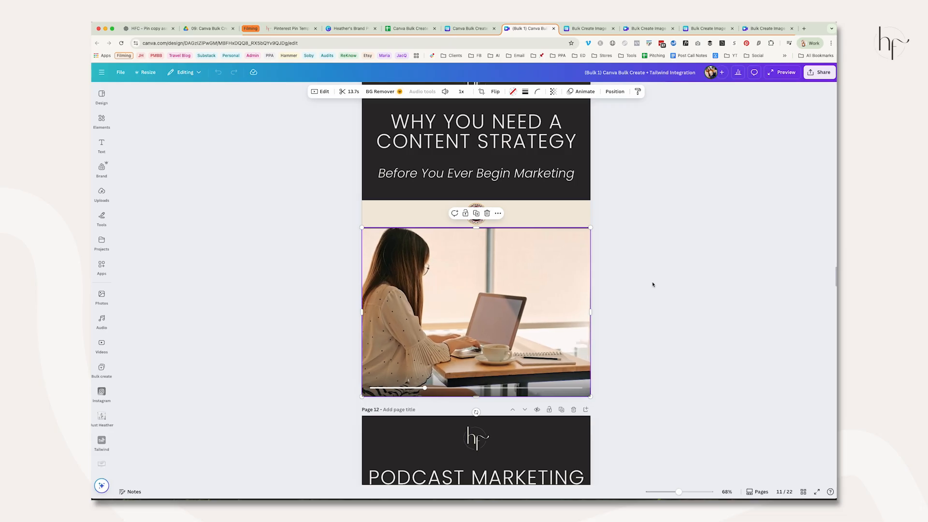
{"action": "left_click", "coordinate": [804, 492]}
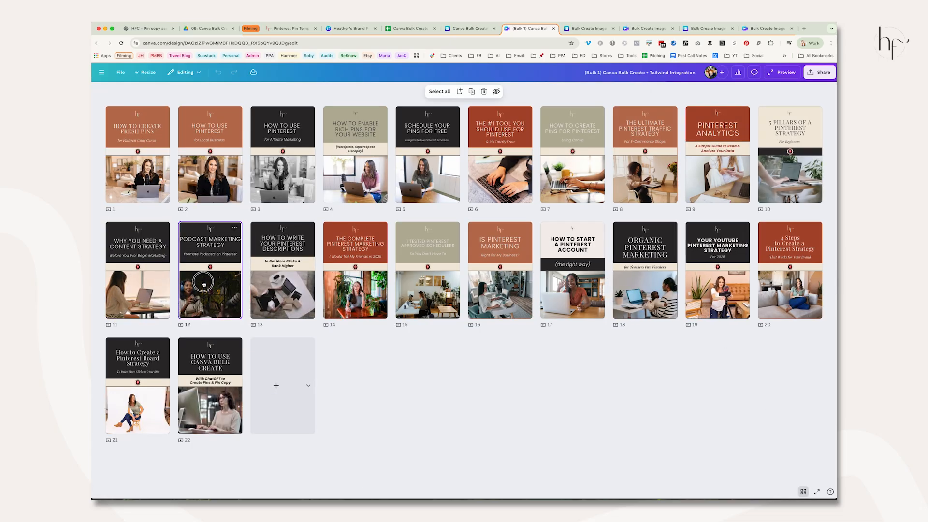
{"action": "double_click", "coordinate": [210, 280]}
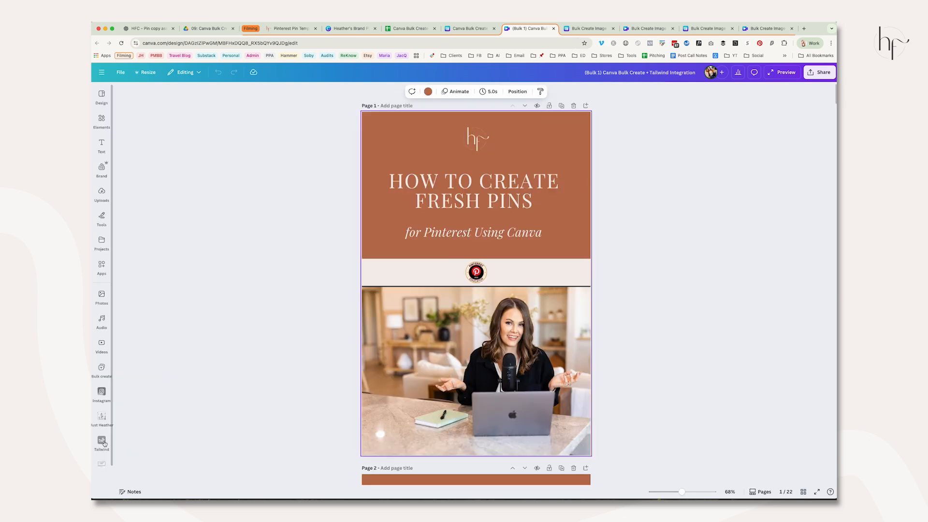
Search the Canva apps for 'tailwind' and launch the Tailwind app's share form.
{"action": "left_click", "coordinate": [101, 440]}
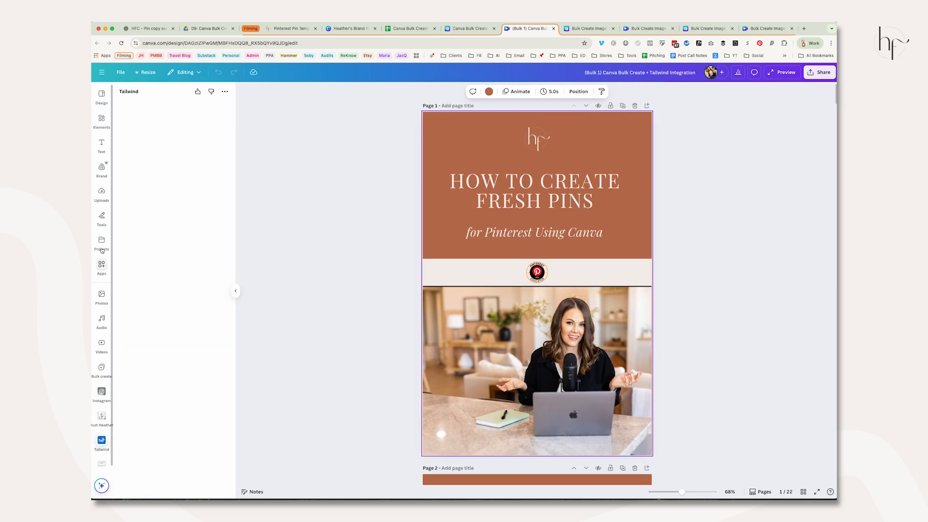
{"action": "left_click", "coordinate": [101, 267]}
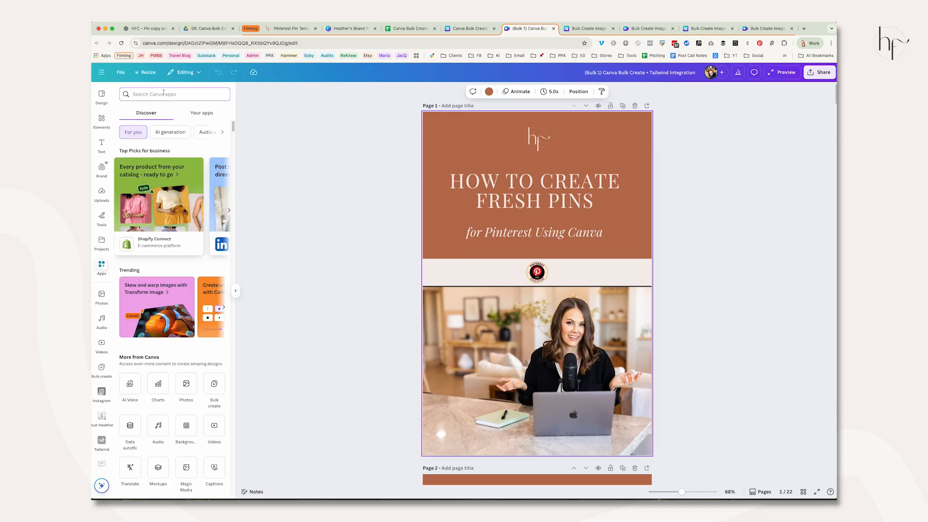
{"action": "type", "text": "tailwind"}
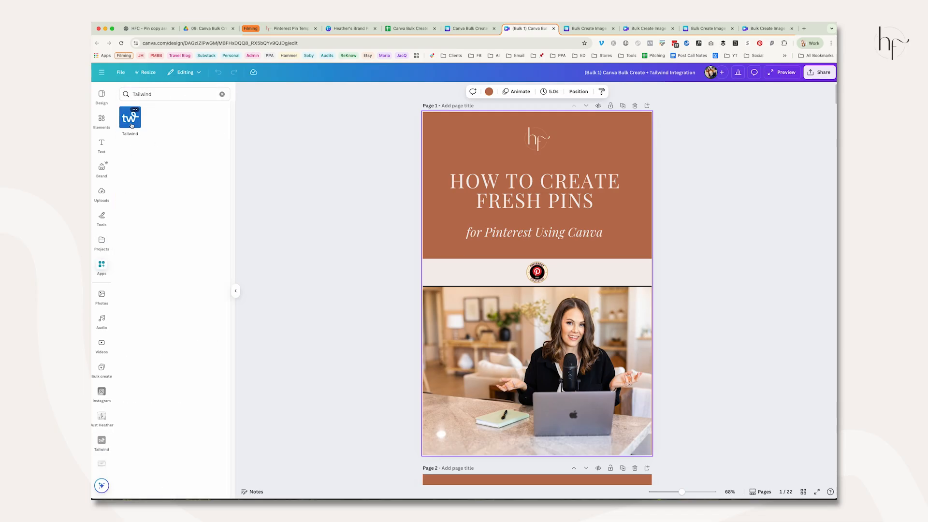
{"action": "left_click", "coordinate": [130, 117]}
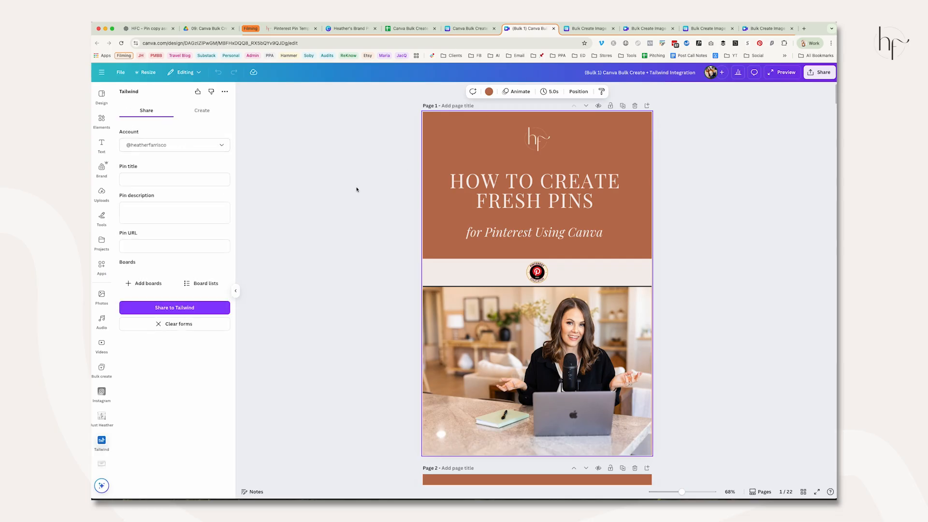
Set Tailwind's export to PNG for pages 1–22 and show the pins in grid view.
{"action": "left_click", "coordinate": [174, 180]}
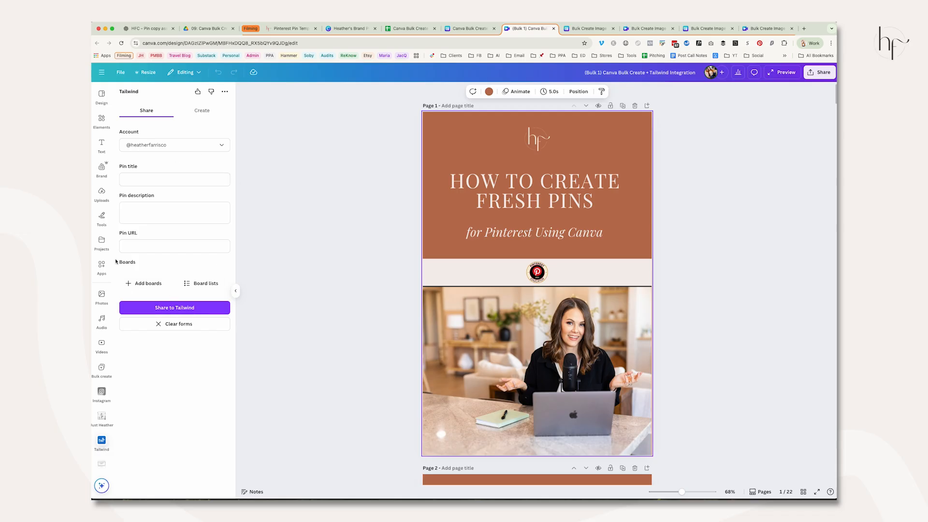
{"action": "left_click", "coordinate": [174, 246]}
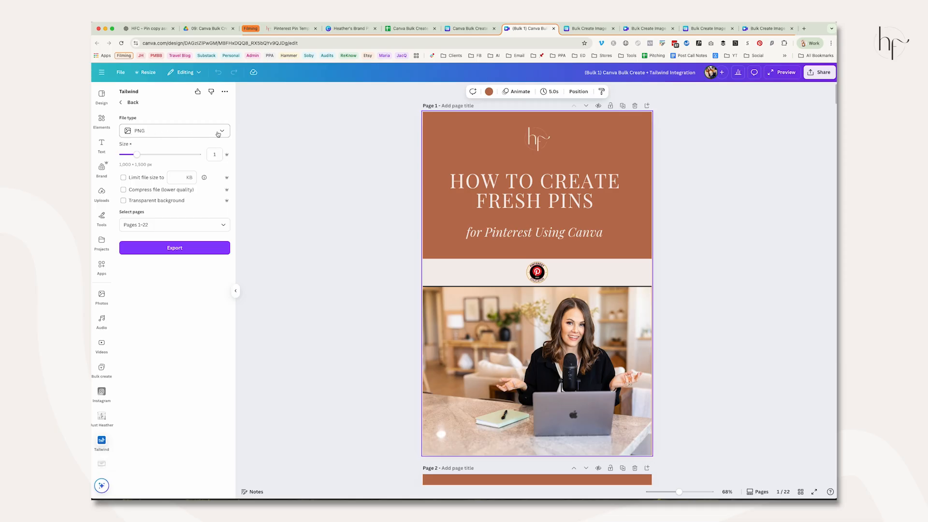
{"action": "left_click", "coordinate": [287, 129]}
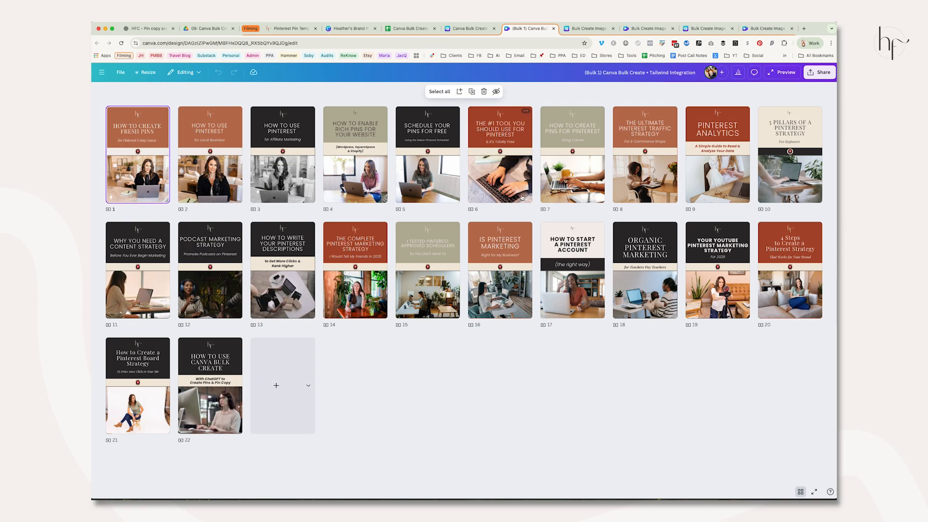
Leave the grid via a pin, return to page 1 and reopen the Tailwind panel.
{"action": "left_click", "coordinate": [572, 155]}
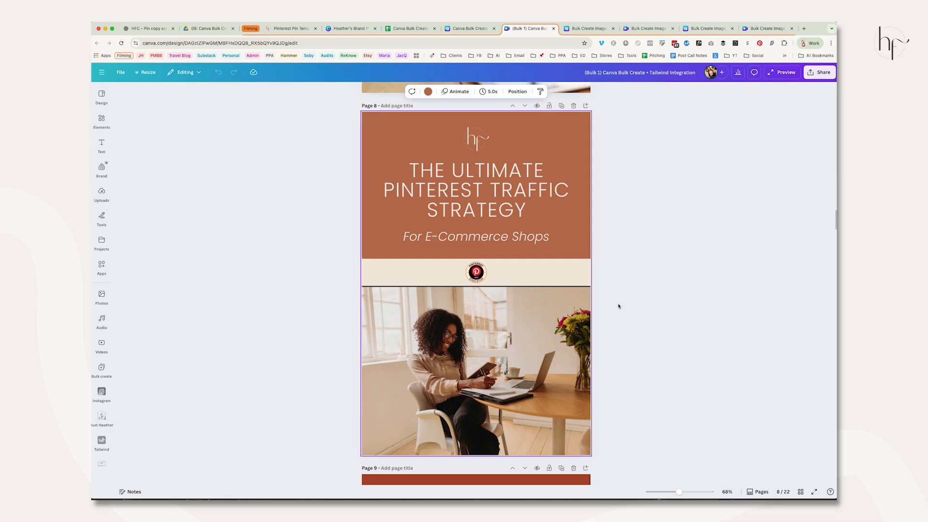
{"action": "scroll", "scroll_direction": "down", "scroll_amount": 3}
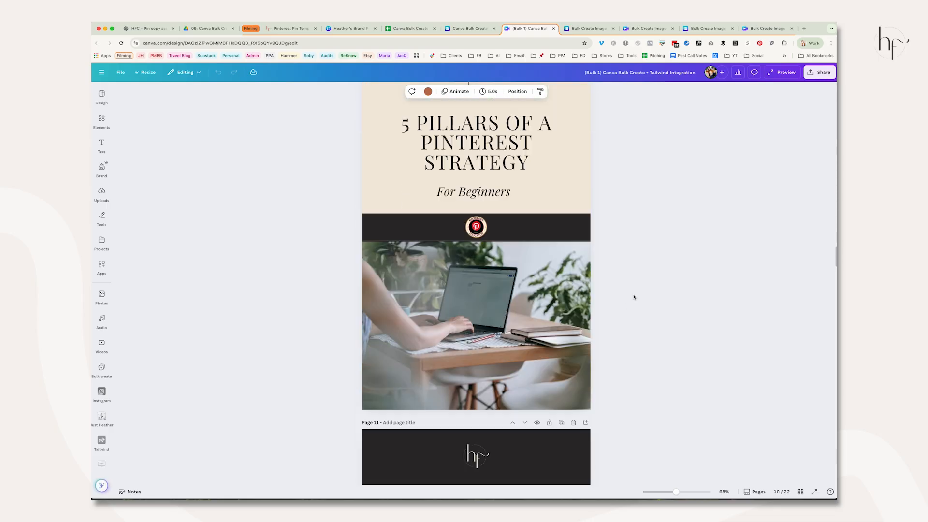
{"action": "left_click", "coordinate": [801, 491]}
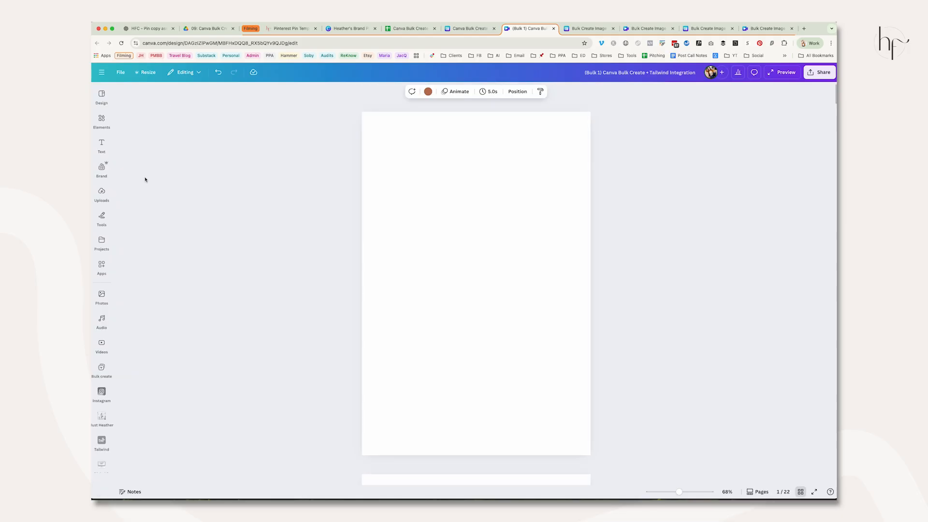
{"action": "left_click", "coordinate": [101, 441]}
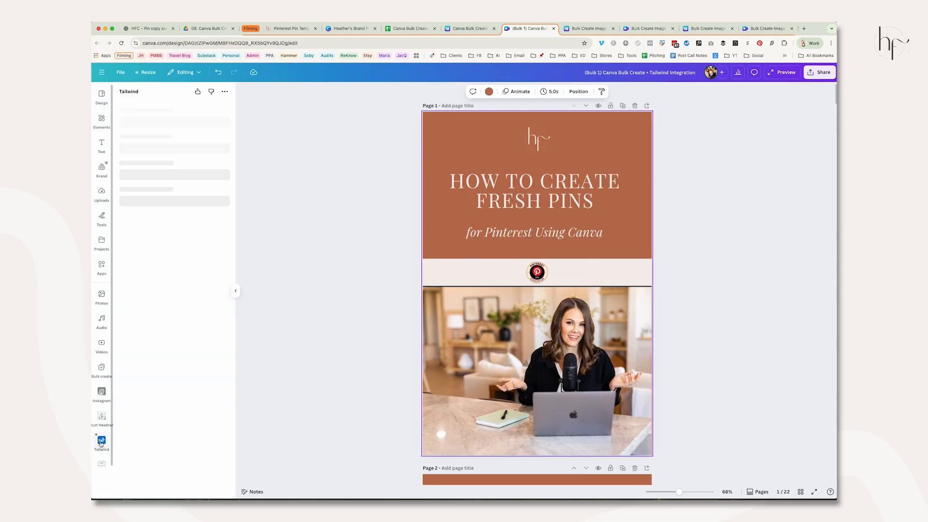
In Tailwind's export settings, select page 1 only as the PNG page to export.
{"action": "left_click", "coordinate": [101, 440]}
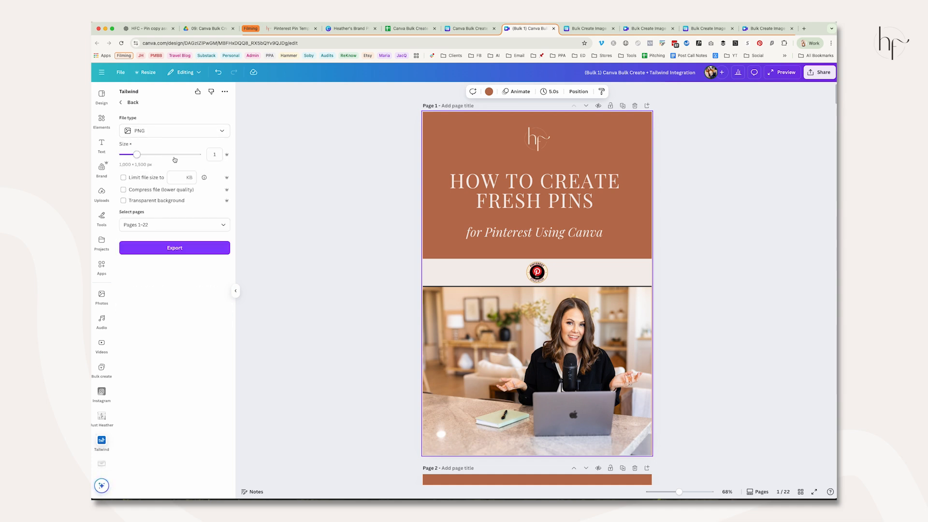
{"action": "left_click", "coordinate": [174, 224]}
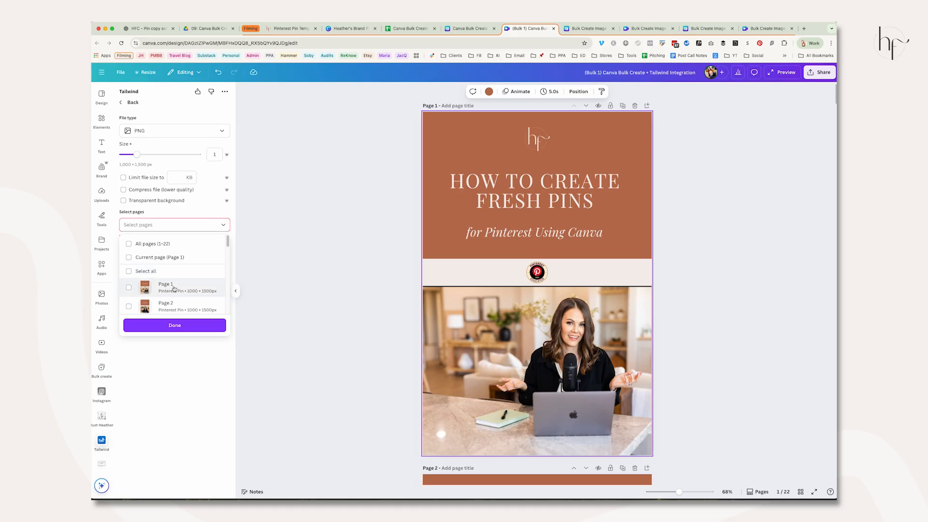
{"action": "scroll", "scroll_direction": "down", "scroll_amount": 3}
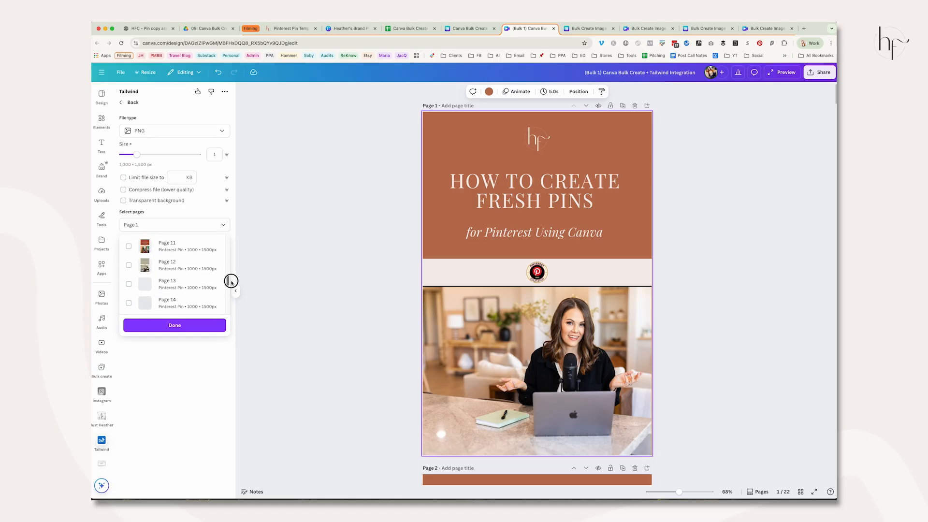
{"action": "scroll", "scroll_direction": "down", "scroll_amount": 3}
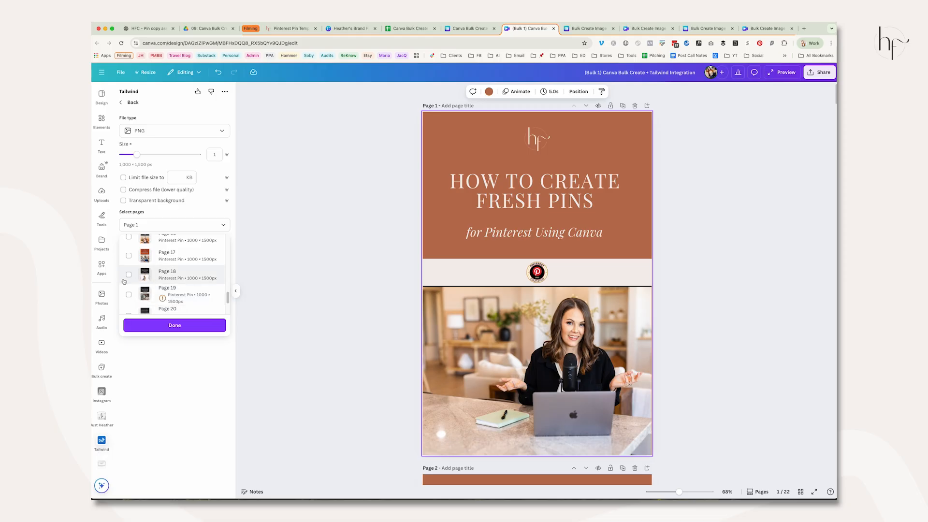
{"action": "left_click", "coordinate": [128, 274]}
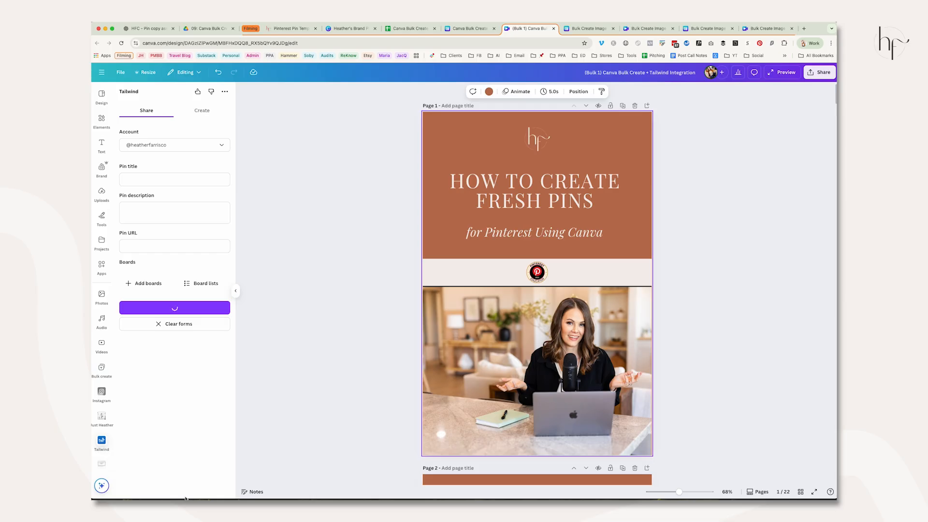
Switch the Tailwind export to MP4 Video for pages 19-22 and export them.
{"action": "left_click", "coordinate": [174, 307]}
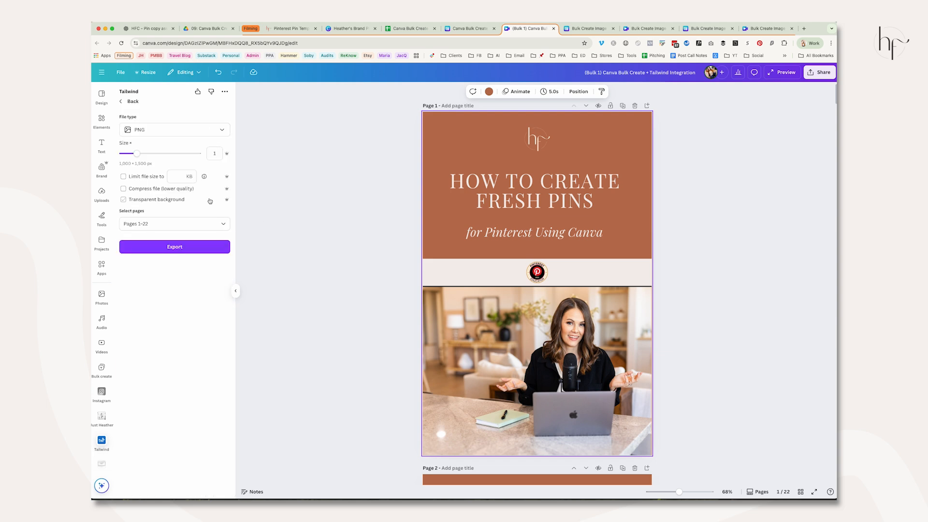
{"action": "left_click", "coordinate": [174, 130]}
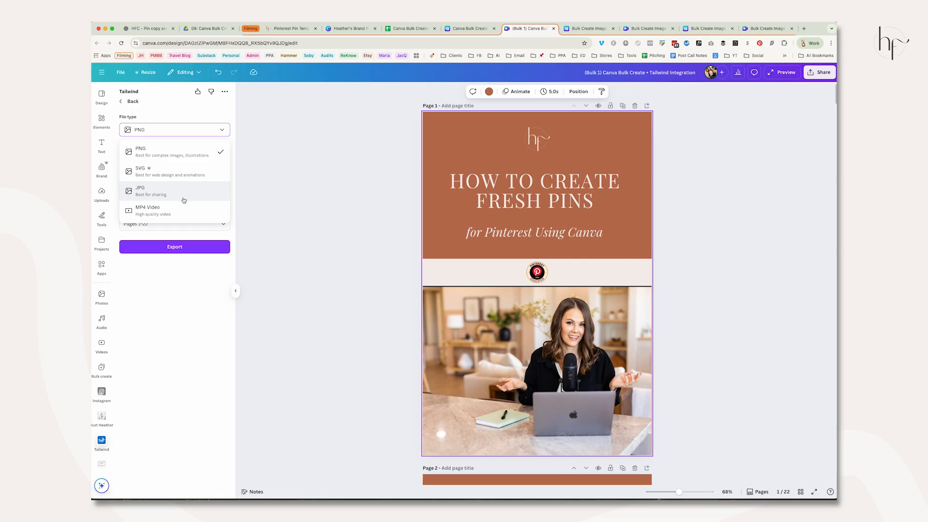
{"action": "left_click", "coordinate": [147, 210]}
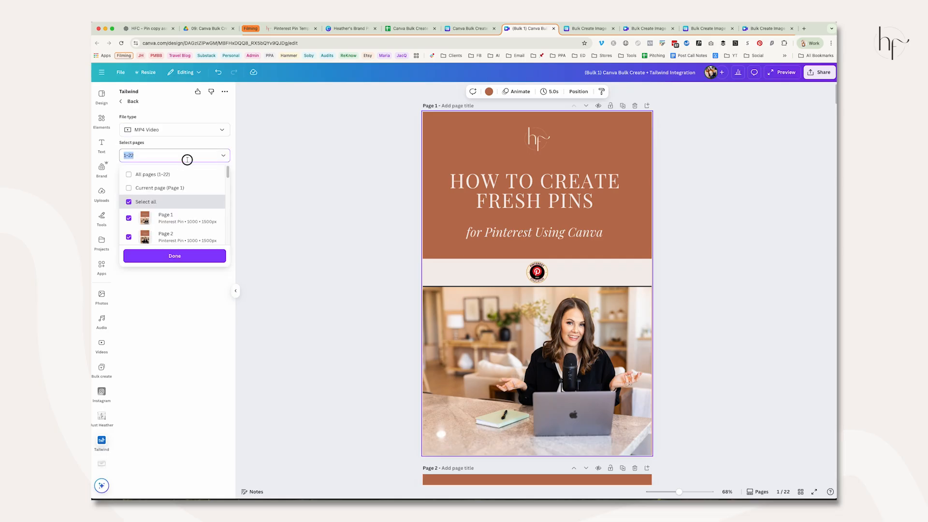
{"action": "type", "text": "19-22"}
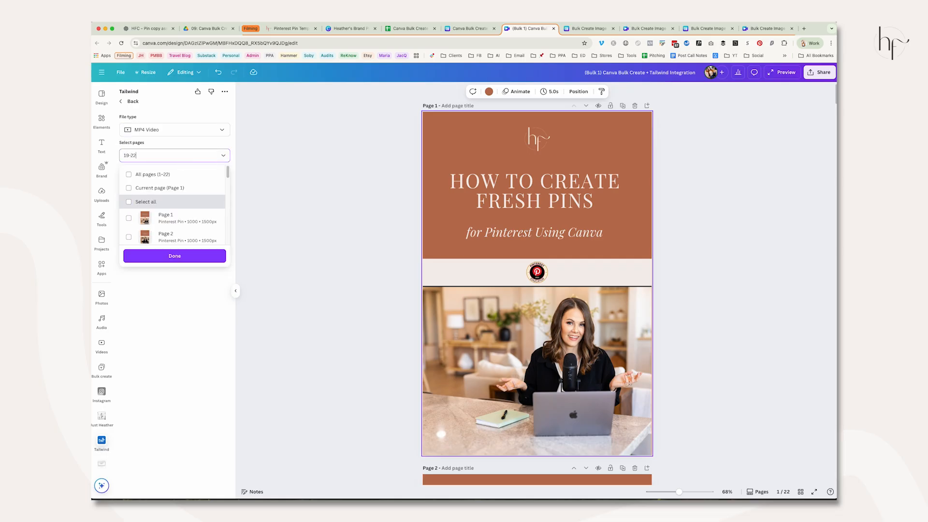
{"action": "left_click", "coordinate": [174, 256]}
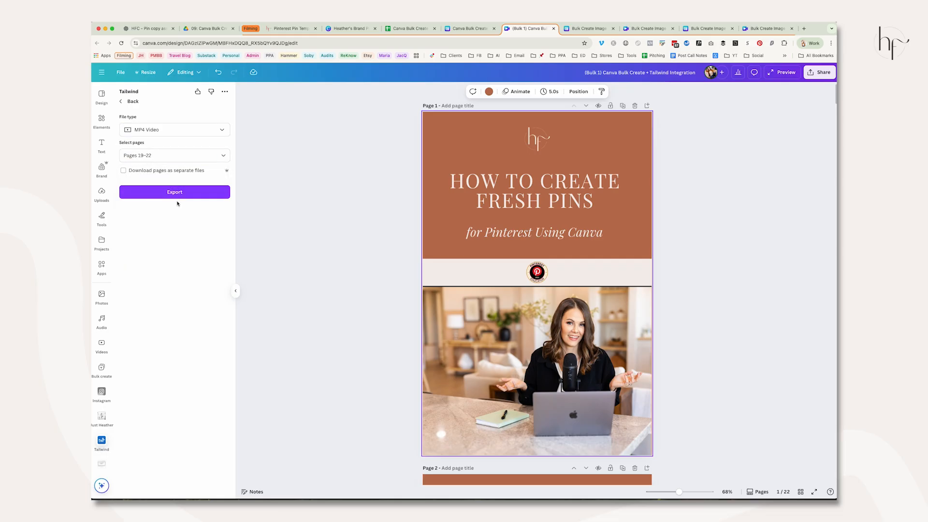
{"action": "left_click", "coordinate": [471, 28]}
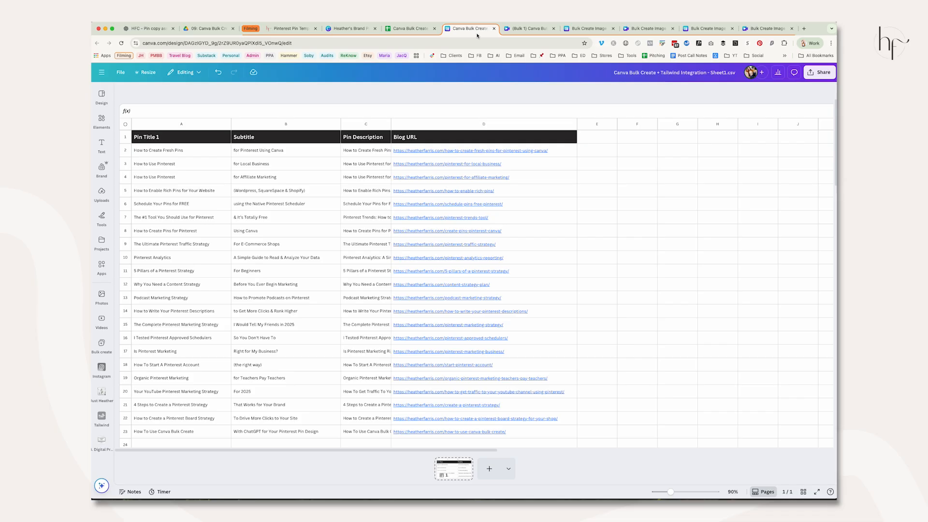
{"action": "mouse_move", "coordinate": [389, 164]}
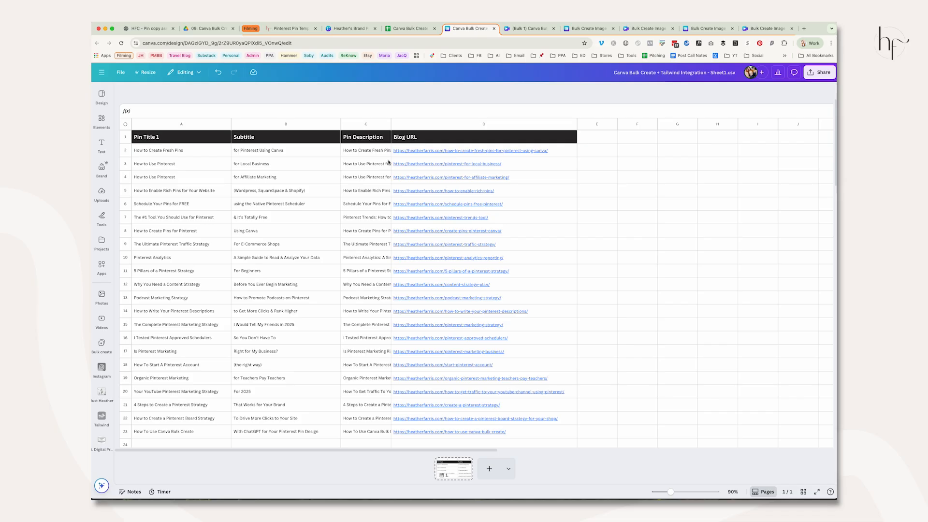
{"action": "left_click", "coordinate": [366, 125]}
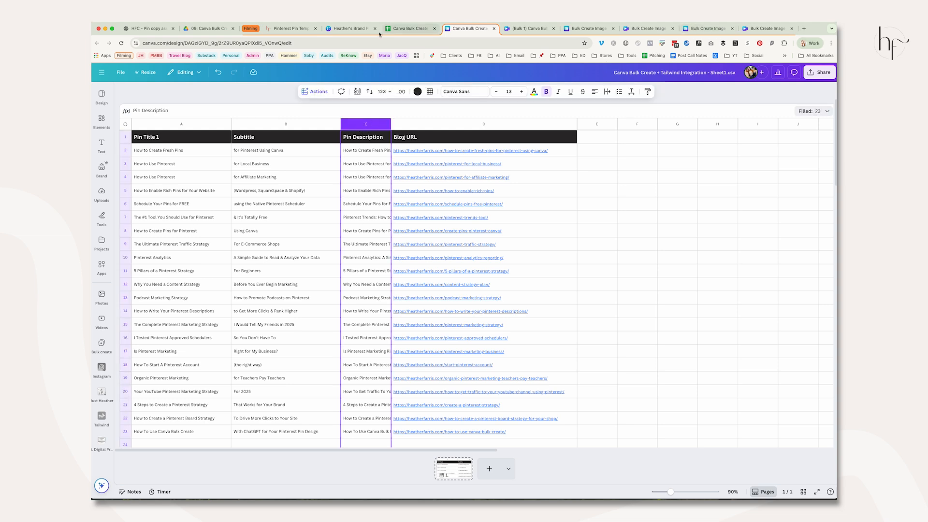
{"action": "left_click", "coordinate": [526, 28]}
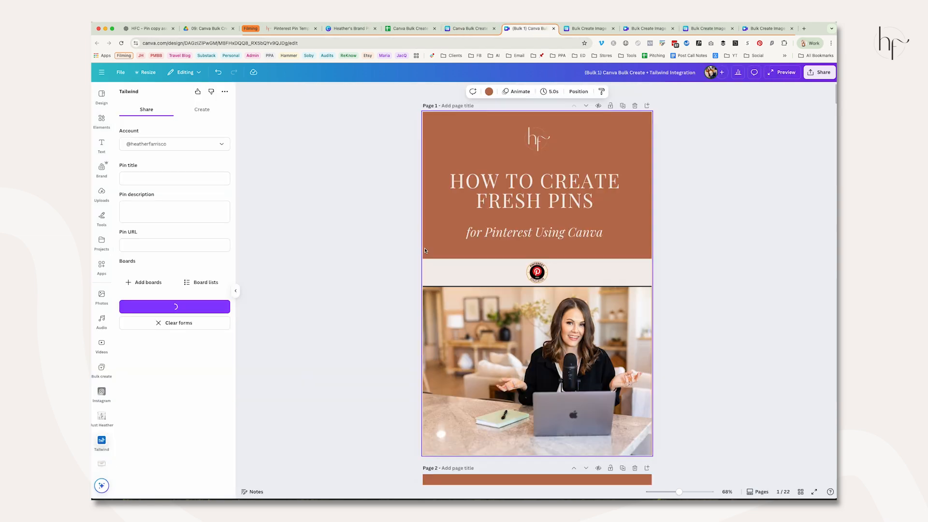
{"action": "mouse_move", "coordinate": [242, 274]}
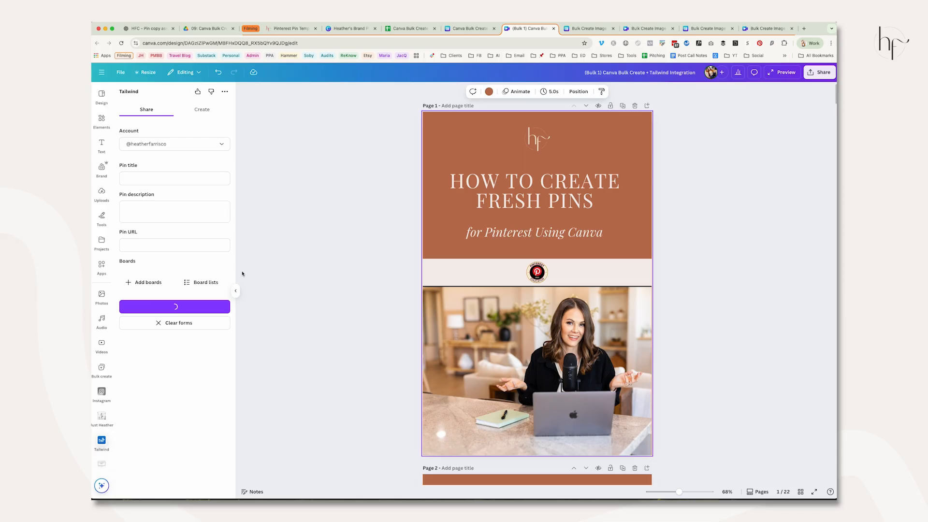
Share the exported pins to Tailwind as drafts and return to the PNG pages 1–22 export settings.
{"action": "left_click", "coordinate": [174, 307]}
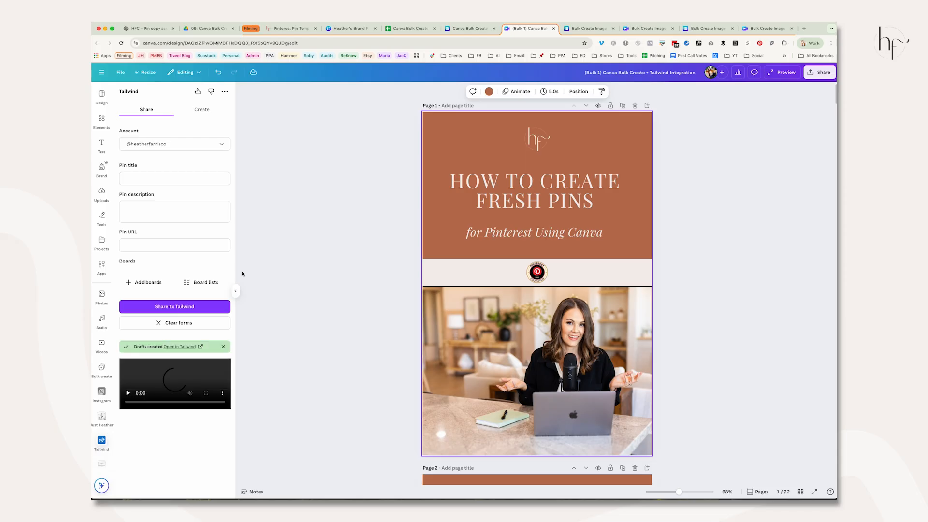
{"action": "left_click", "coordinate": [172, 306]}
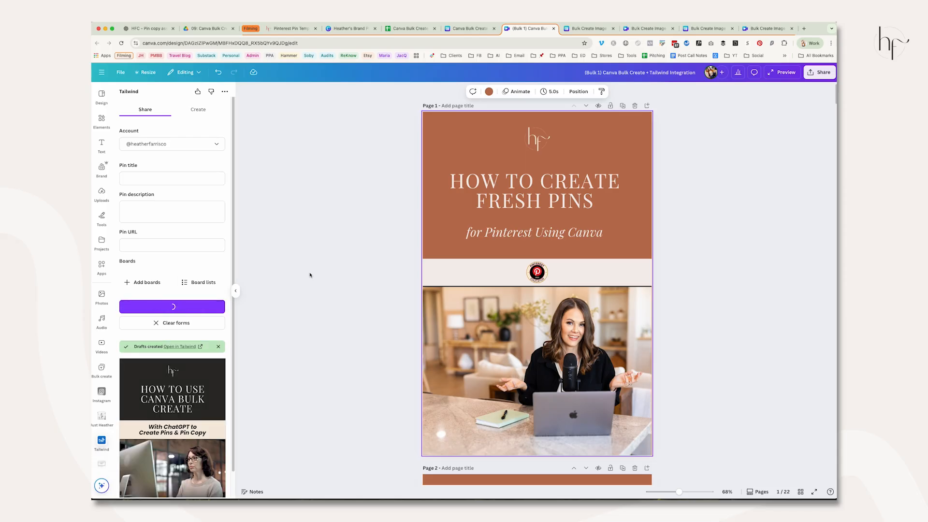
{"action": "left_click", "coordinate": [118, 73]}
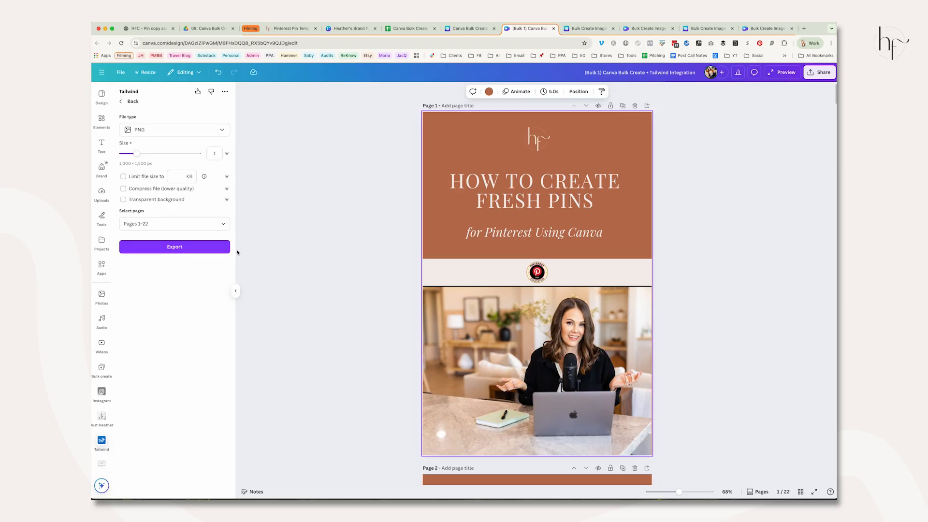
{"action": "mouse_move", "coordinate": [280, 237]}
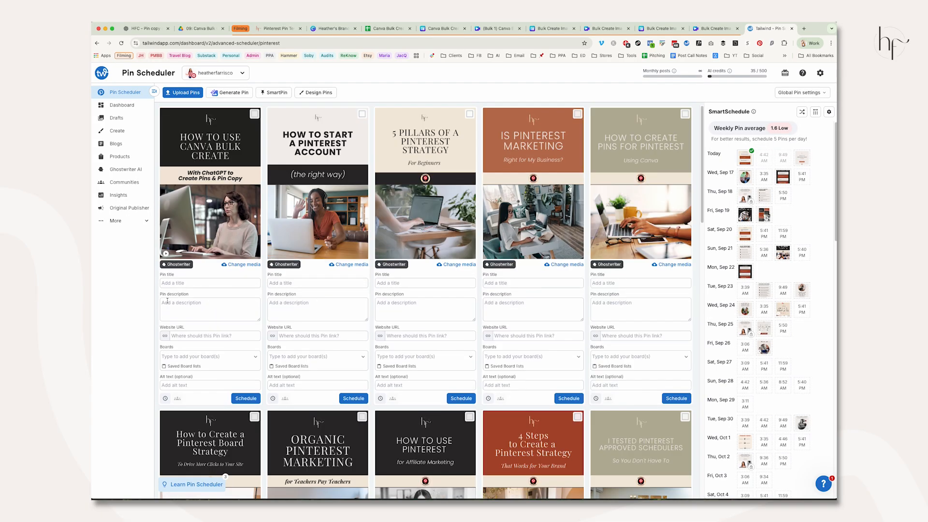
Paste titles, descriptions and blog URLs from the spreadsheet into the first pin drafts.
{"action": "left_click", "coordinate": [210, 284]}
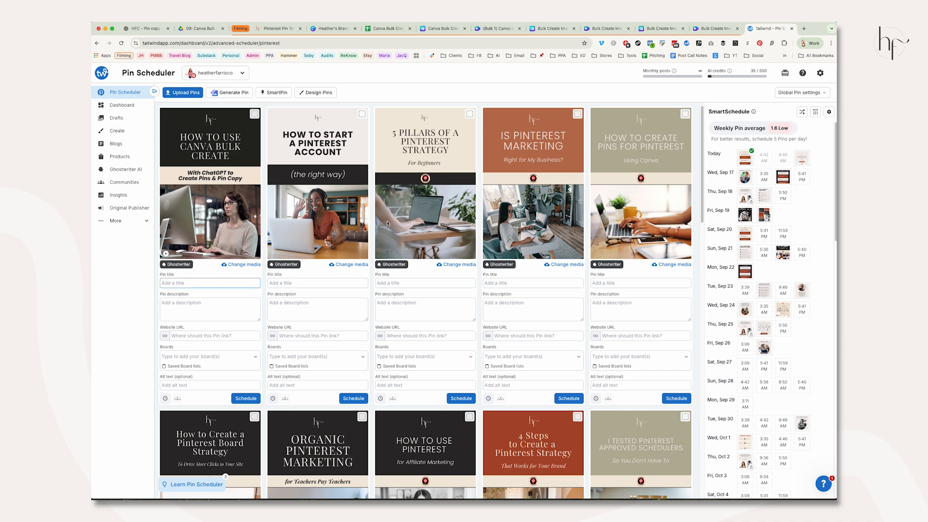
{"action": "mouse_move", "coordinate": [378, 249]}
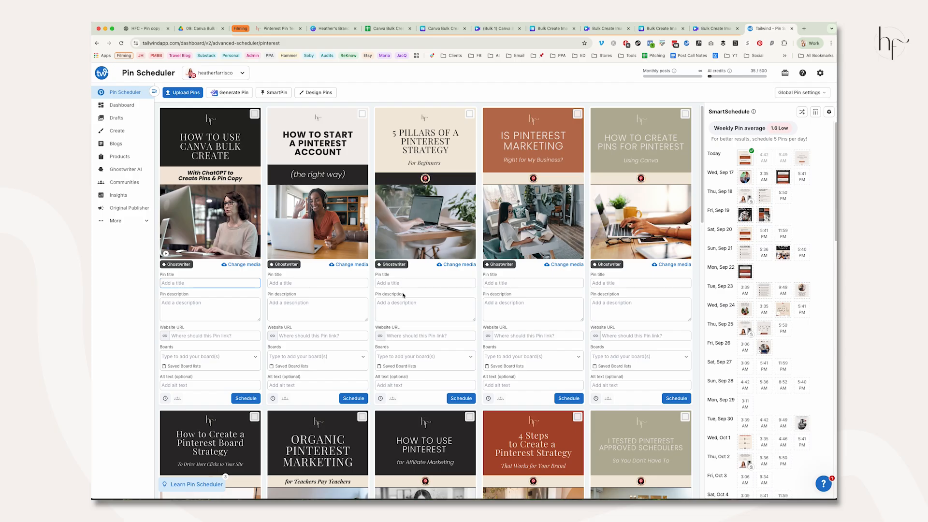
{"action": "mouse_move", "coordinate": [531, 268]}
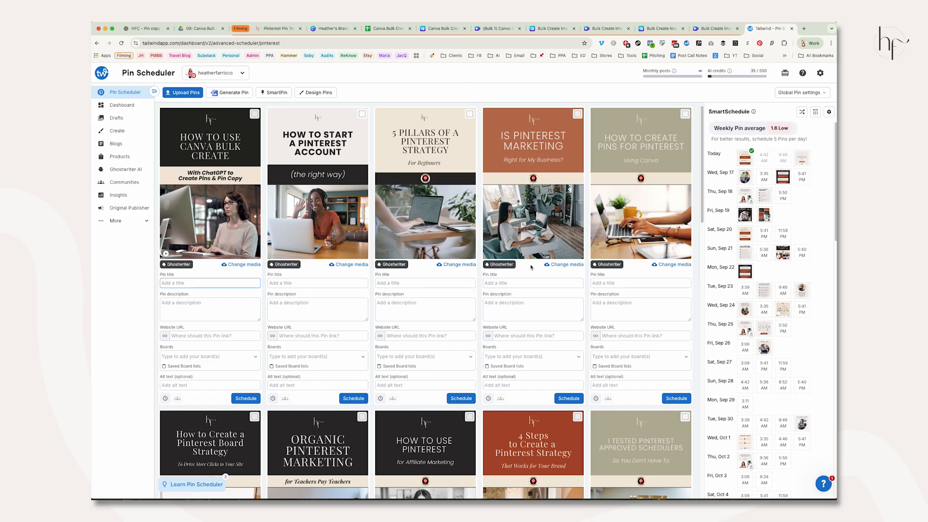
{"action": "mouse_move", "coordinate": [404, 389]}
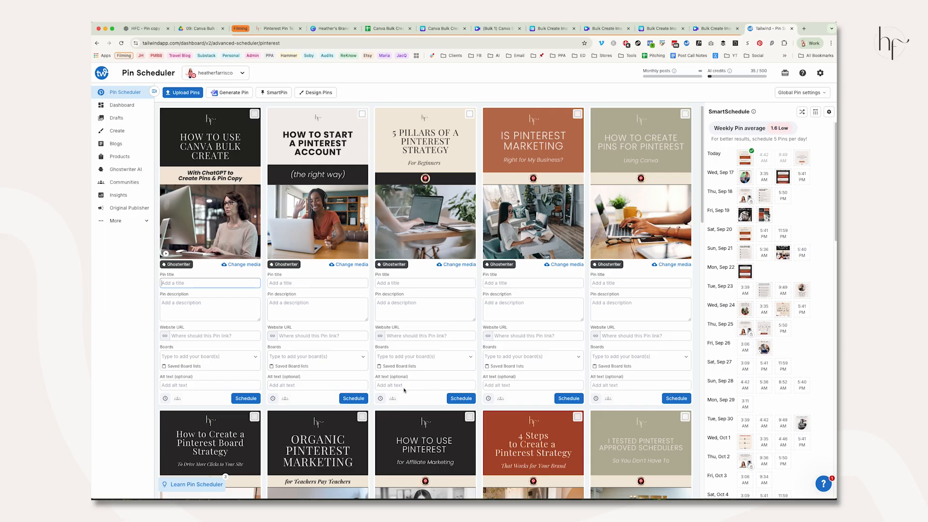
{"action": "mouse_move", "coordinate": [425, 293]}
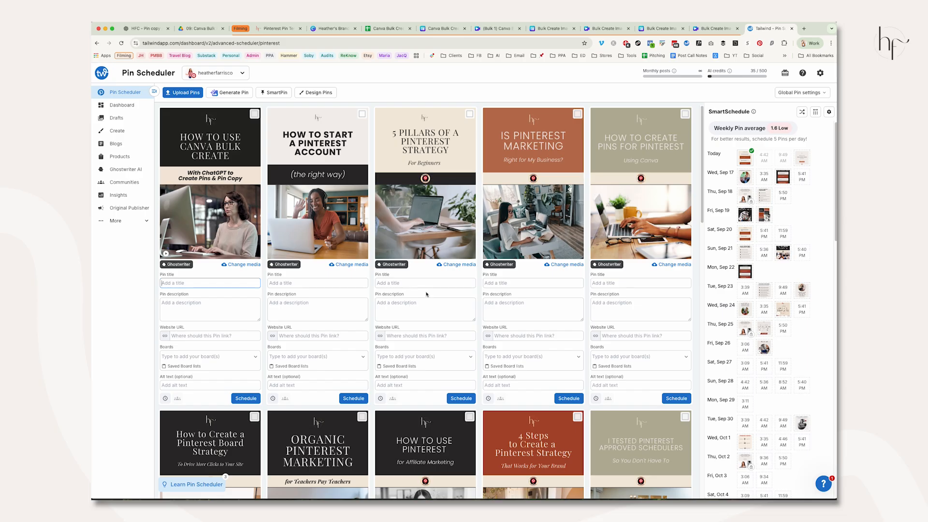
{"action": "mouse_move", "coordinate": [448, 238]}
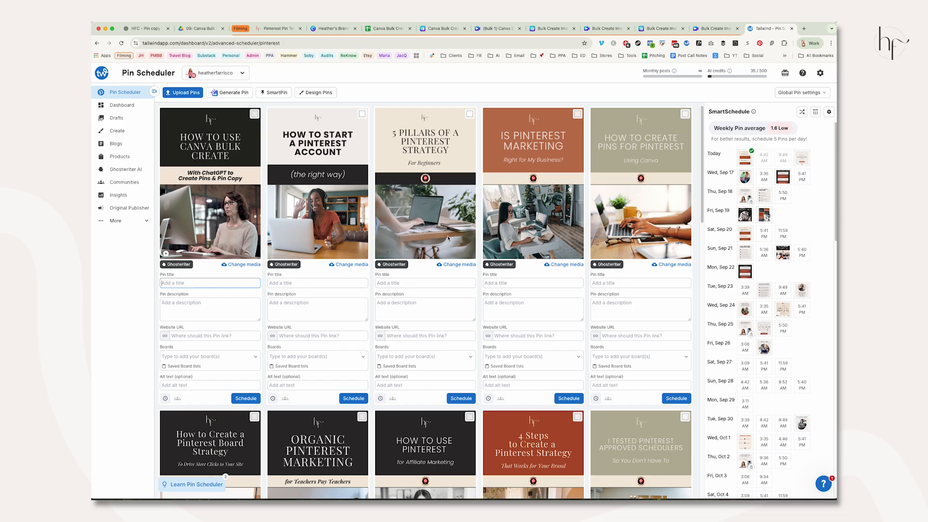
{"action": "left_click", "coordinate": [387, 28]}
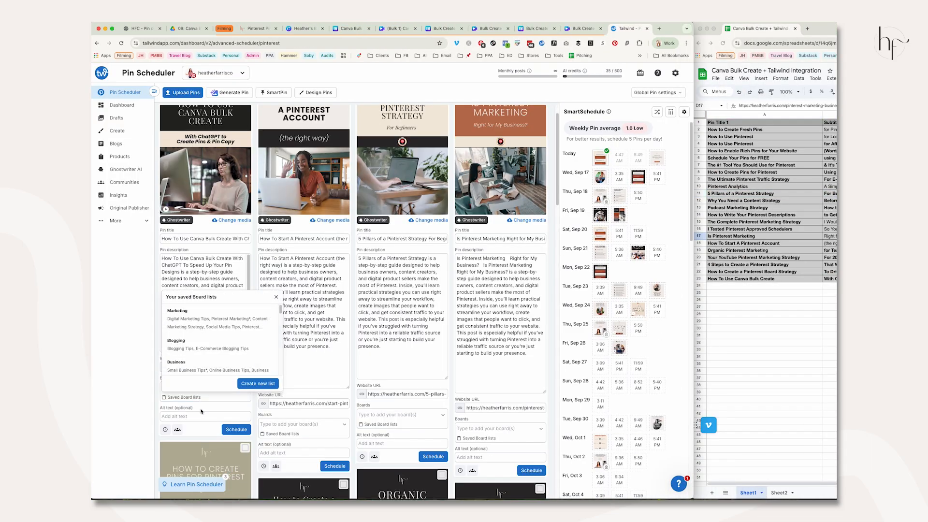
Assign boards 'ChatGPT Prompts for Businesses' and 'Pinterest Marketing' by searching 'chat' and 'pinterest market'.
{"action": "type", "text": "chat"}
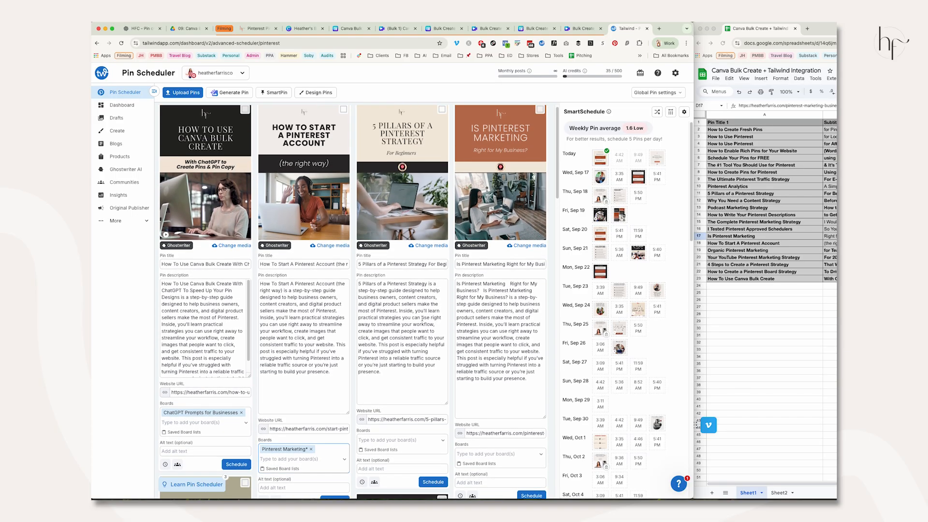
{"action": "scroll", "scroll_direction": "down", "scroll_amount": 3}
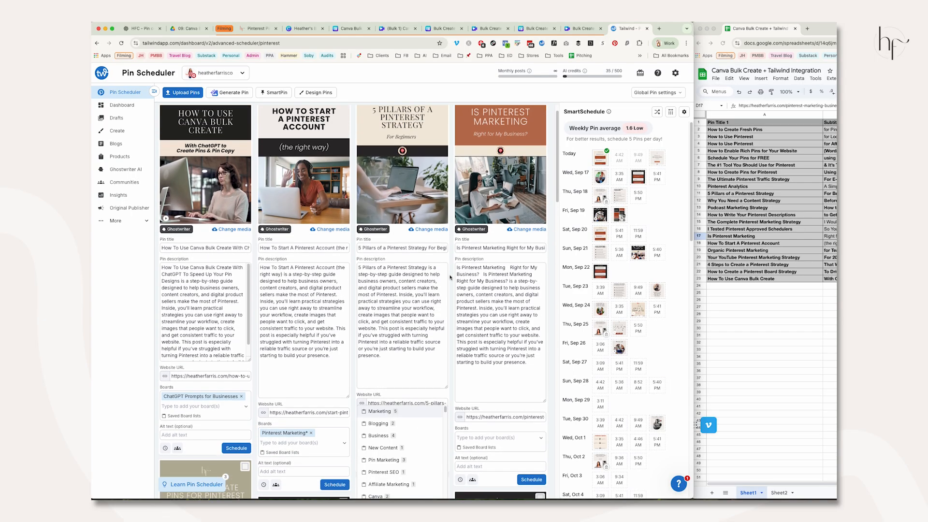
{"action": "mouse_move", "coordinate": [450, 278]}
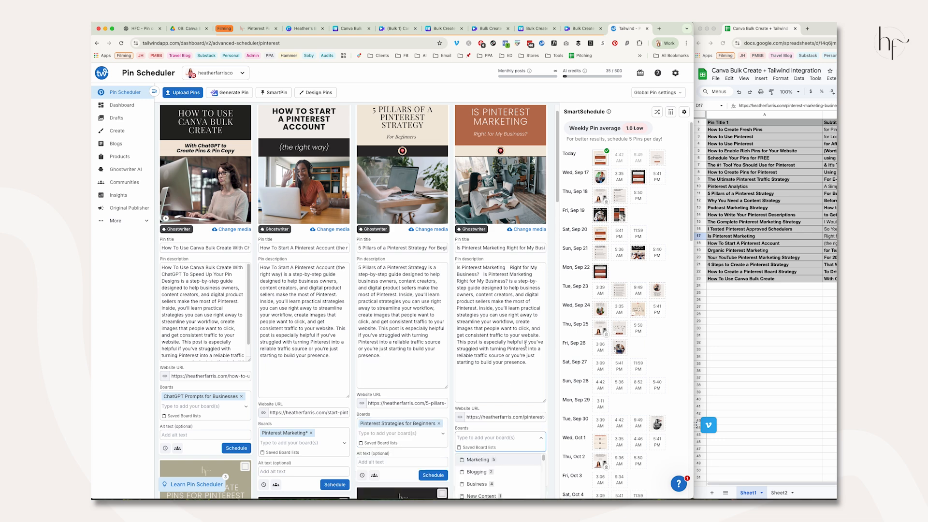
{"action": "type", "text": "pinterest market"}
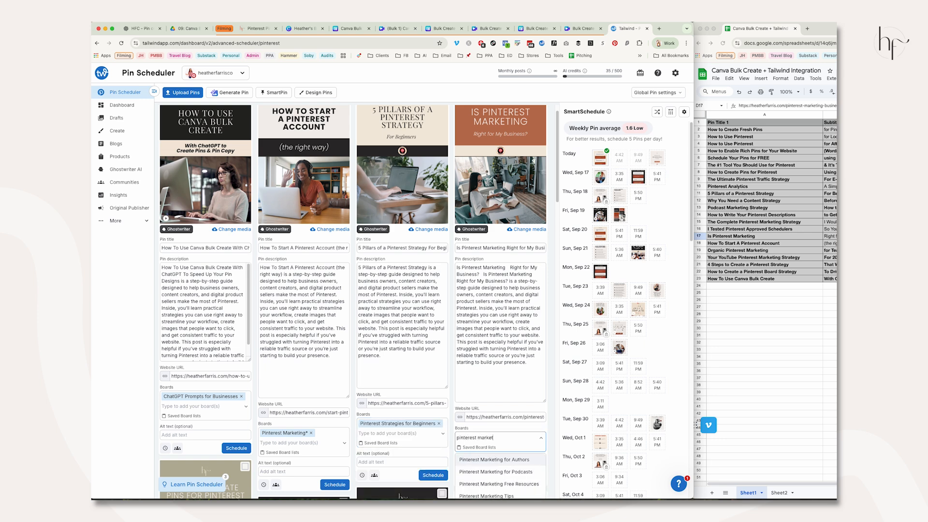